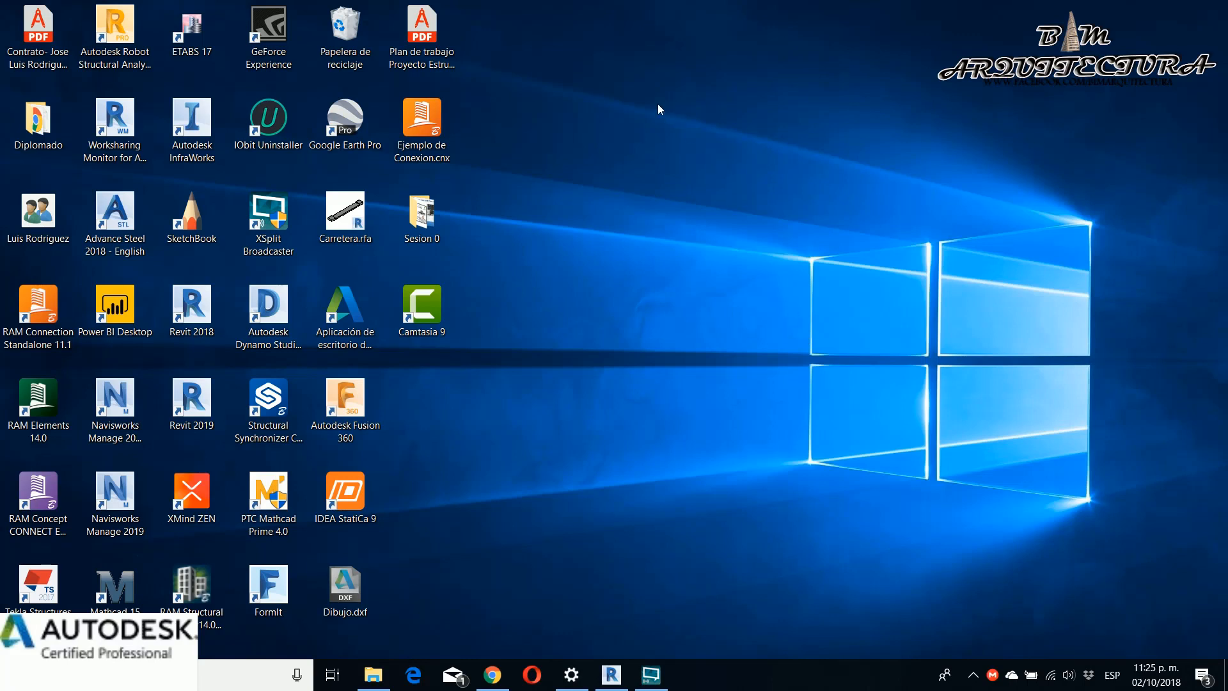
mouse_move(702, 590)
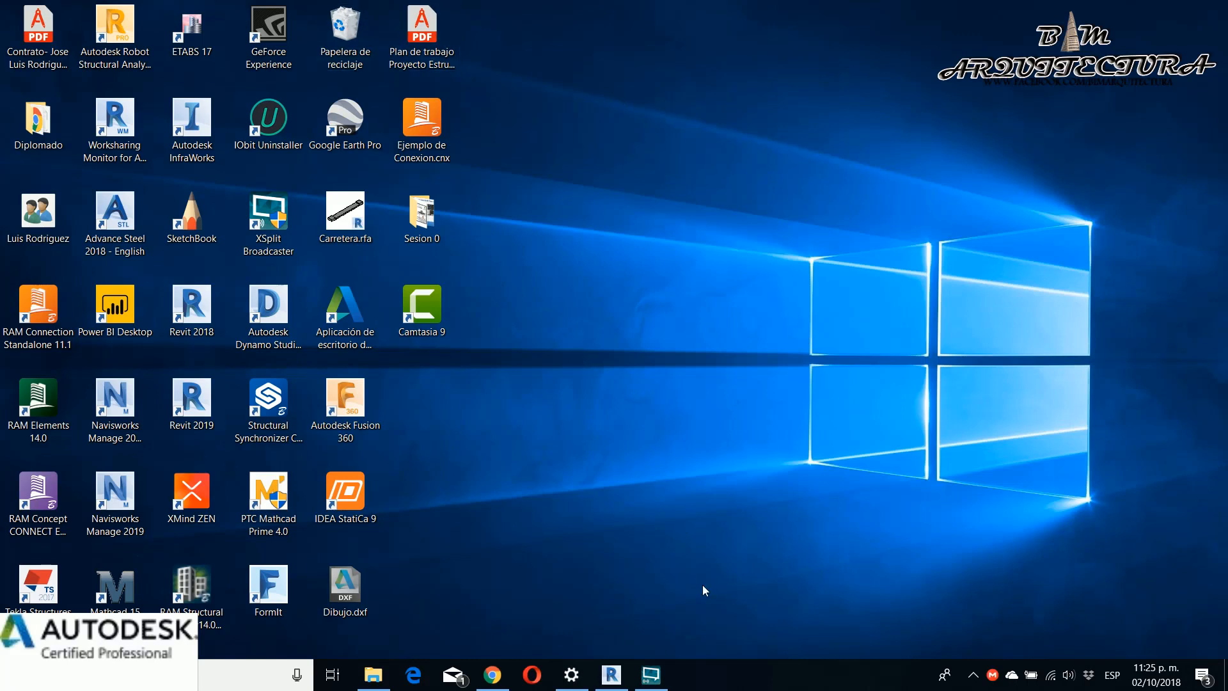
mouse_move(693, 584)
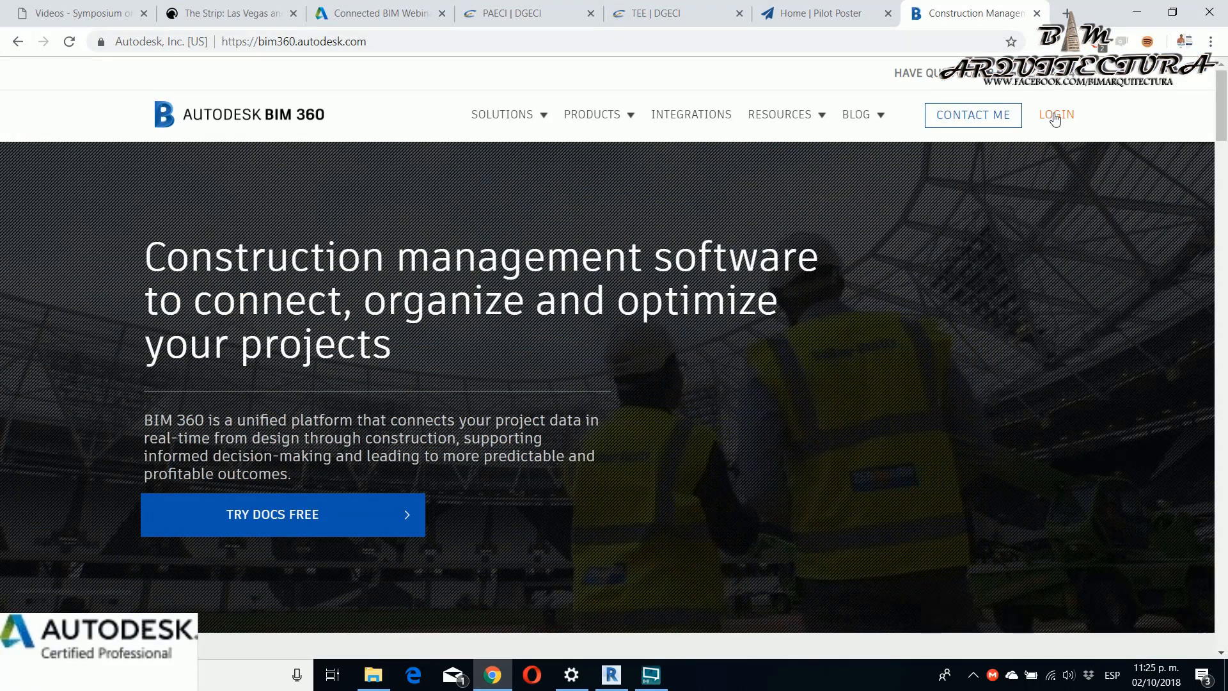
- Log in to BIM 360 and go to the Proyecto Base project home page
left_click(1055, 114)
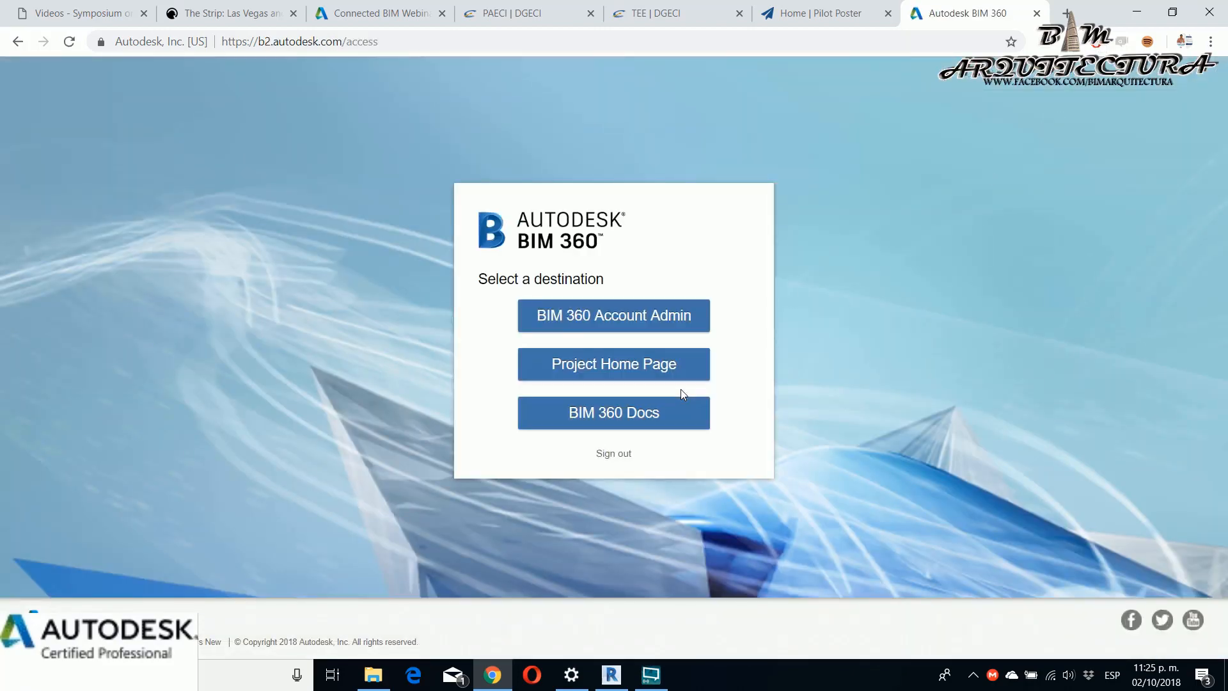
mouse_move(444, 368)
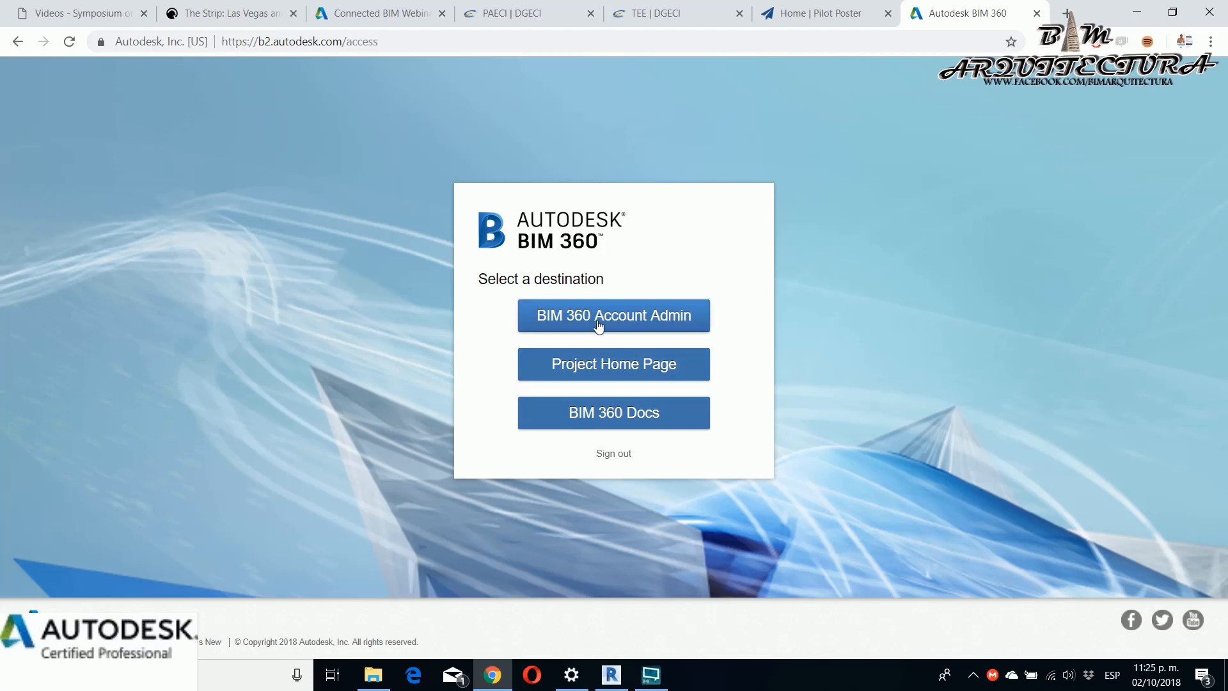
mouse_move(613, 413)
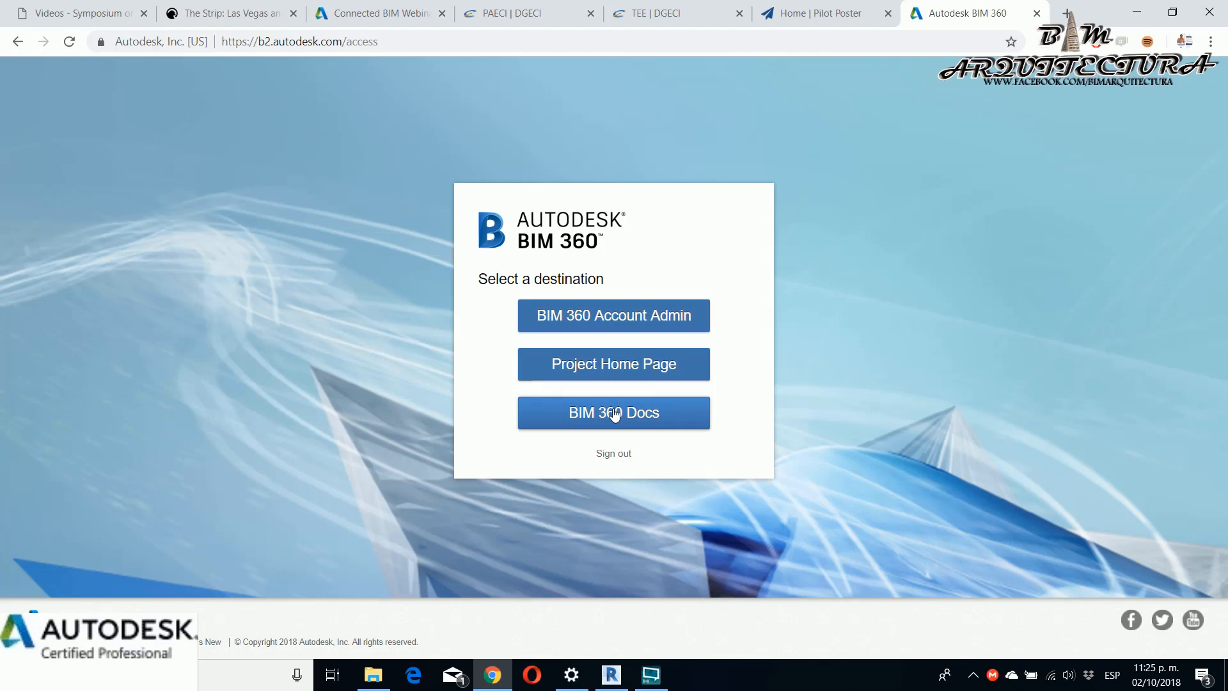
mouse_move(612, 365)
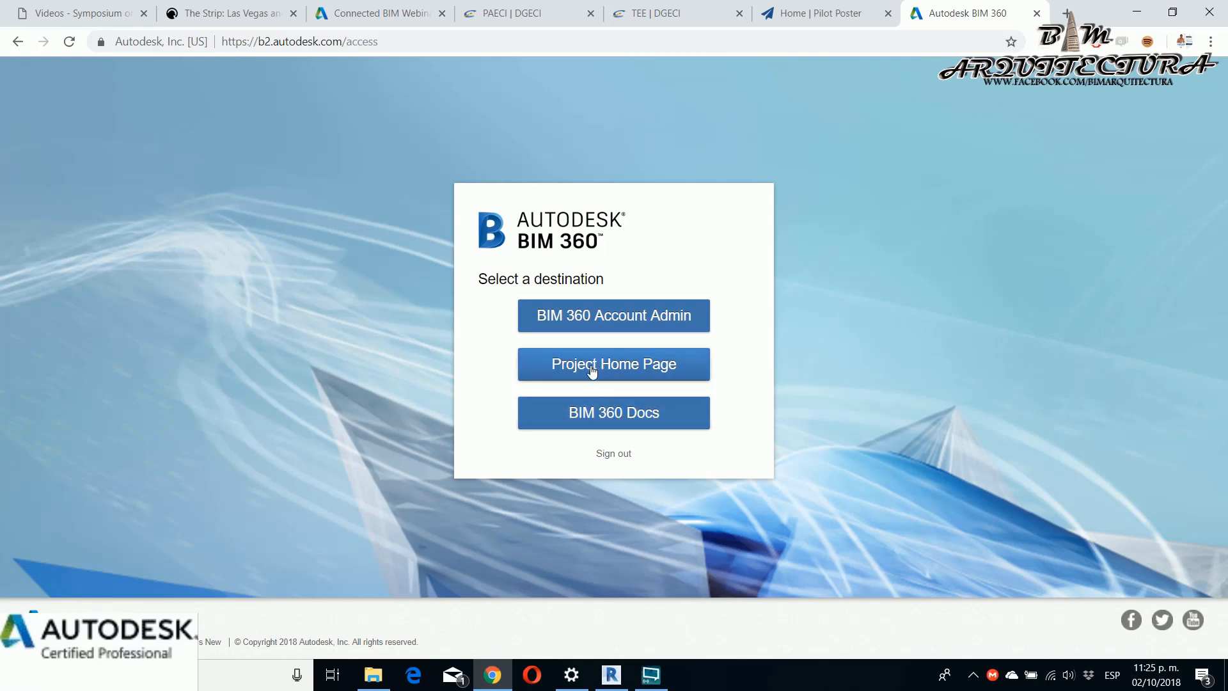
left_click(613, 363)
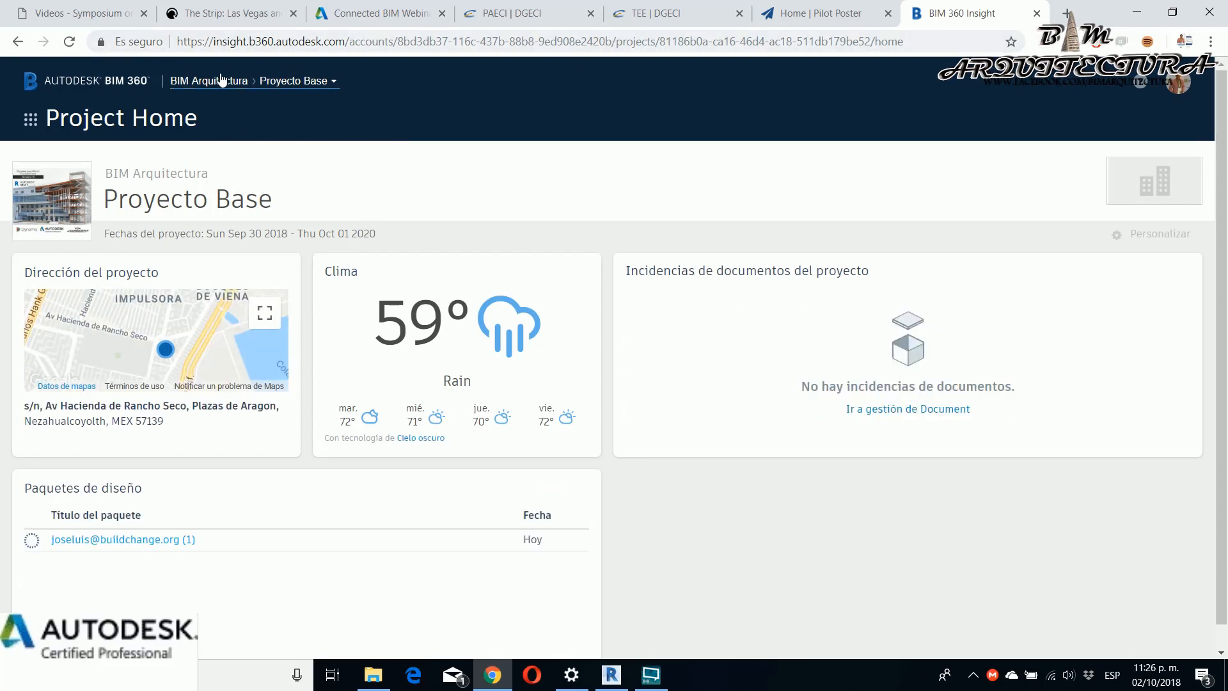
mouse_move(304, 81)
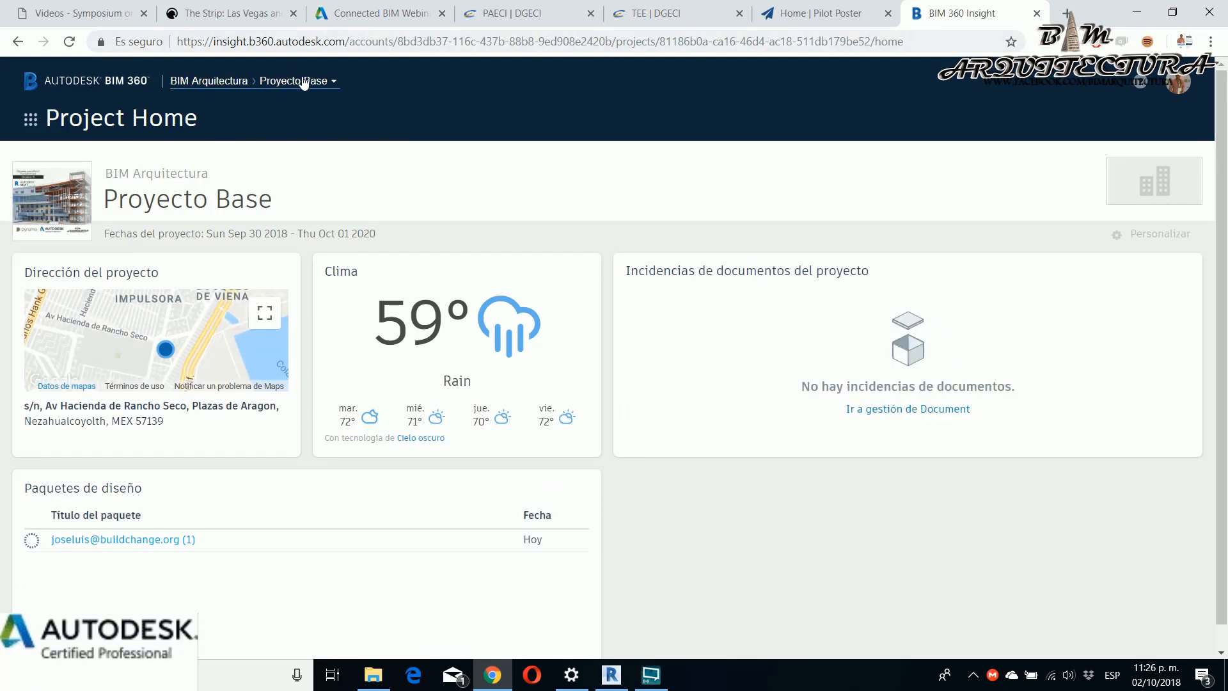
- Switch from Project Home to the Document Management module via the module switcher
scroll("down", 3)
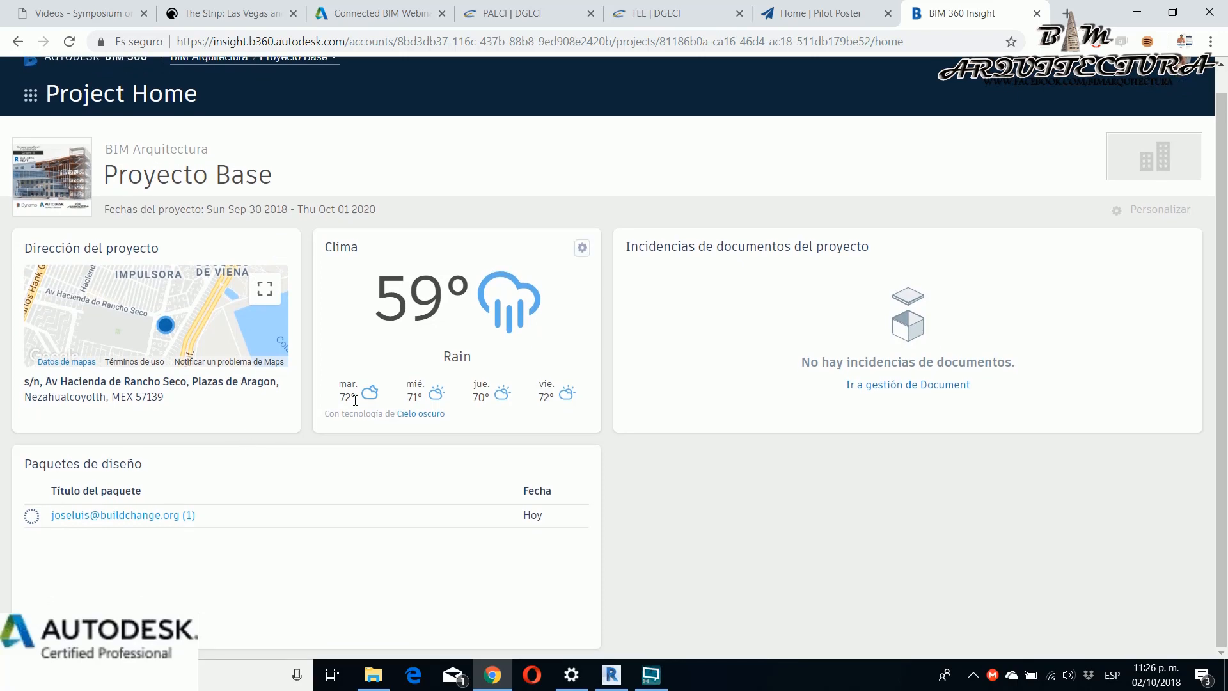
mouse_move(71, 194)
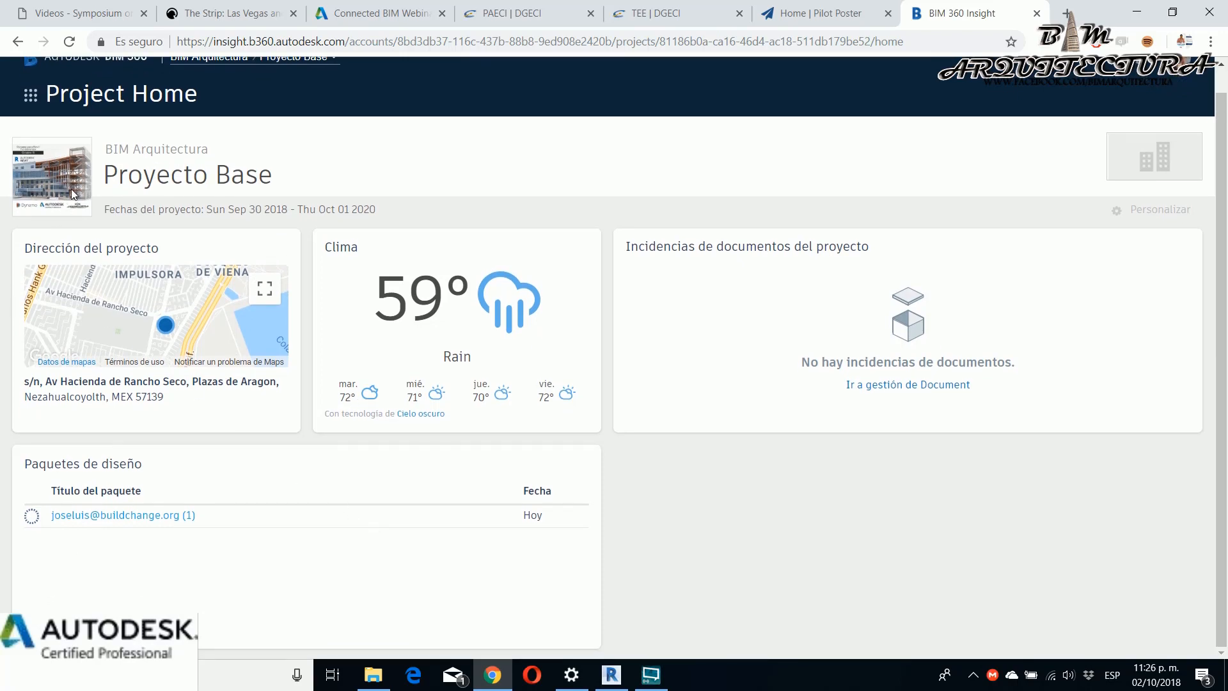
left_click(29, 93)
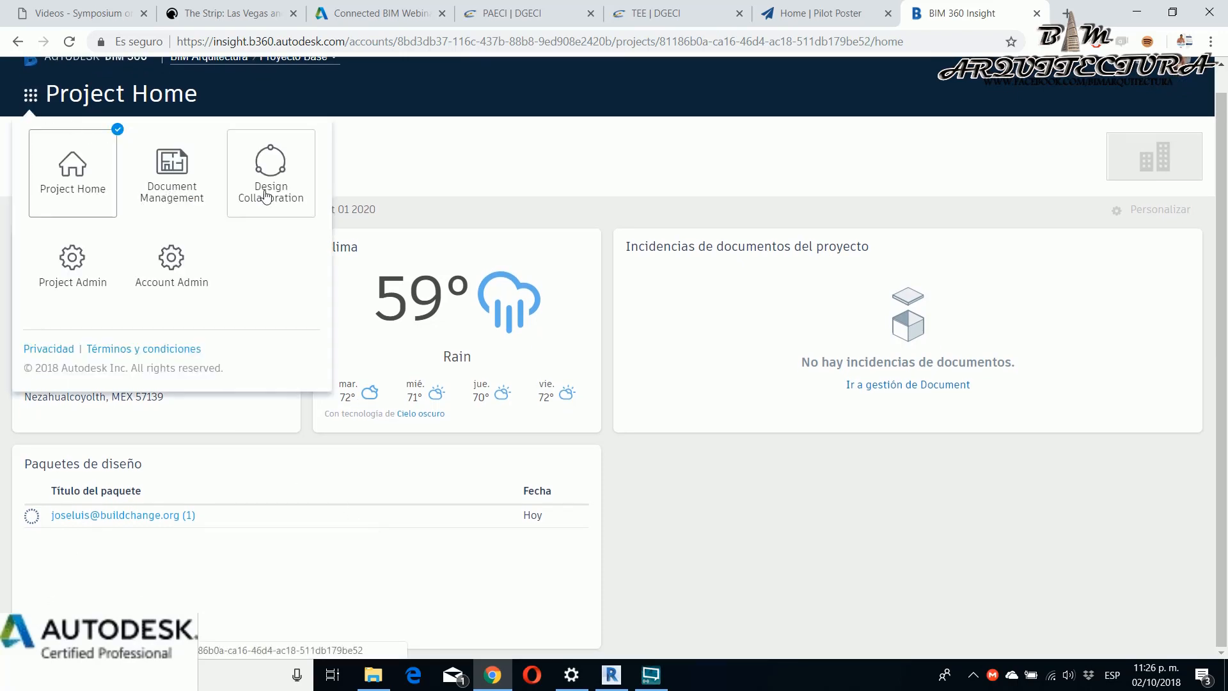
left_click(270, 172)
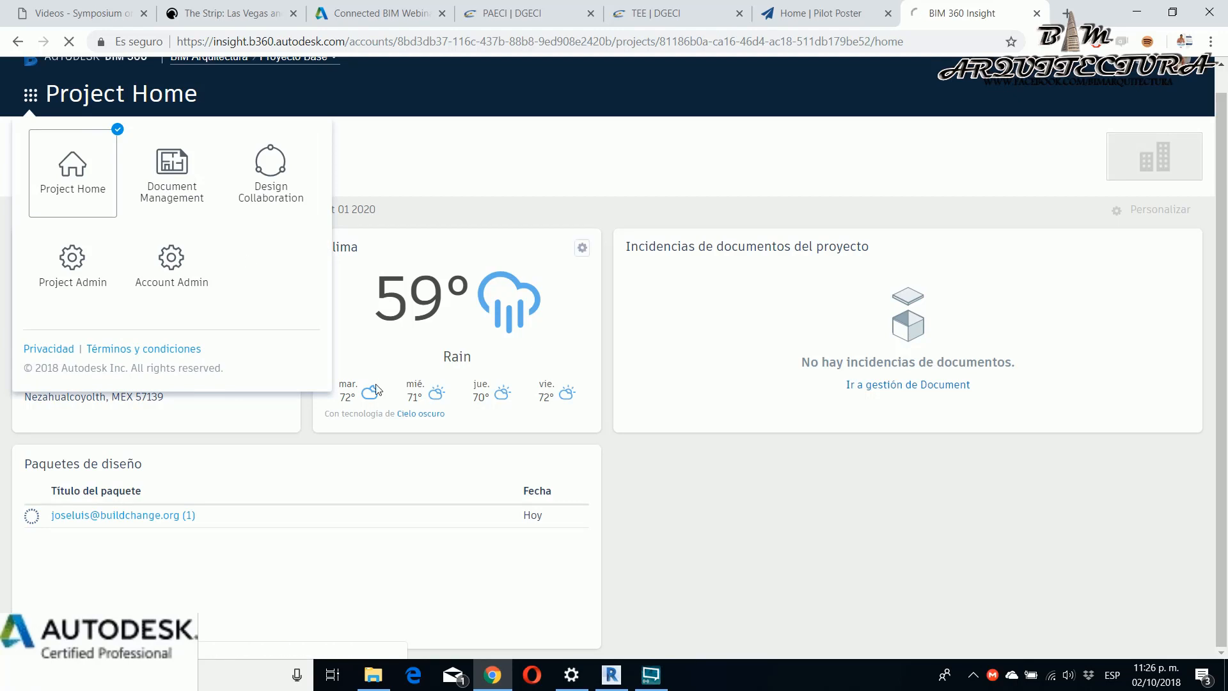
left_click(170, 169)
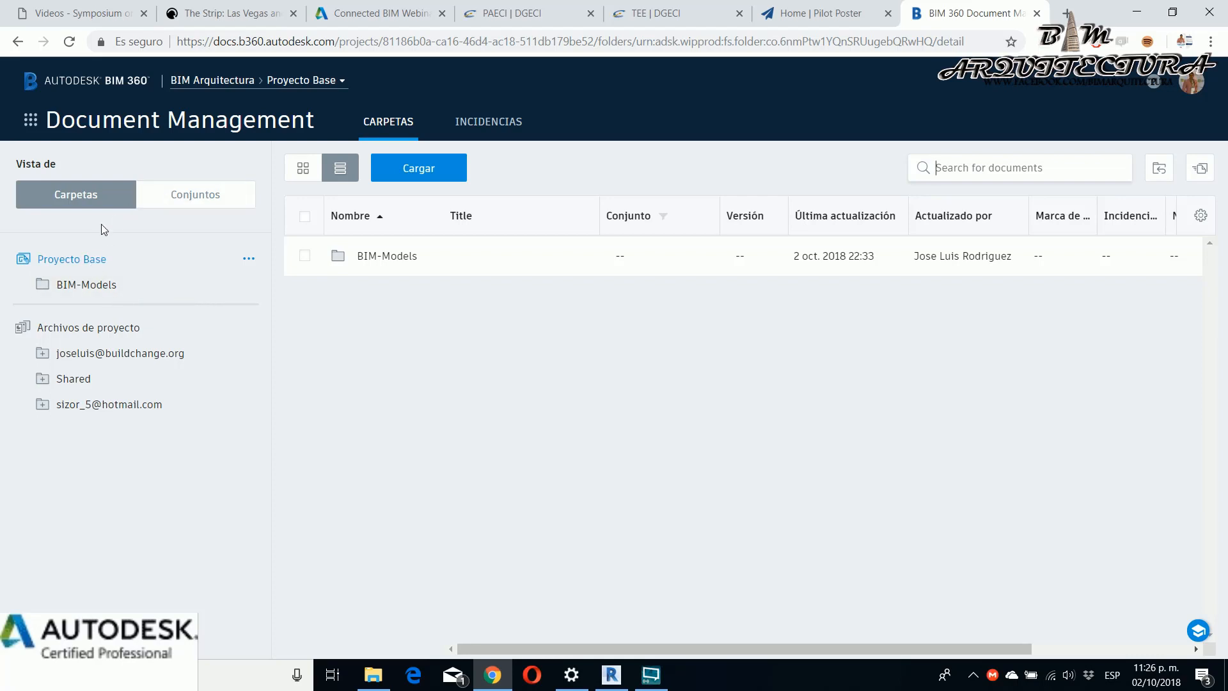
mouse_move(72, 258)
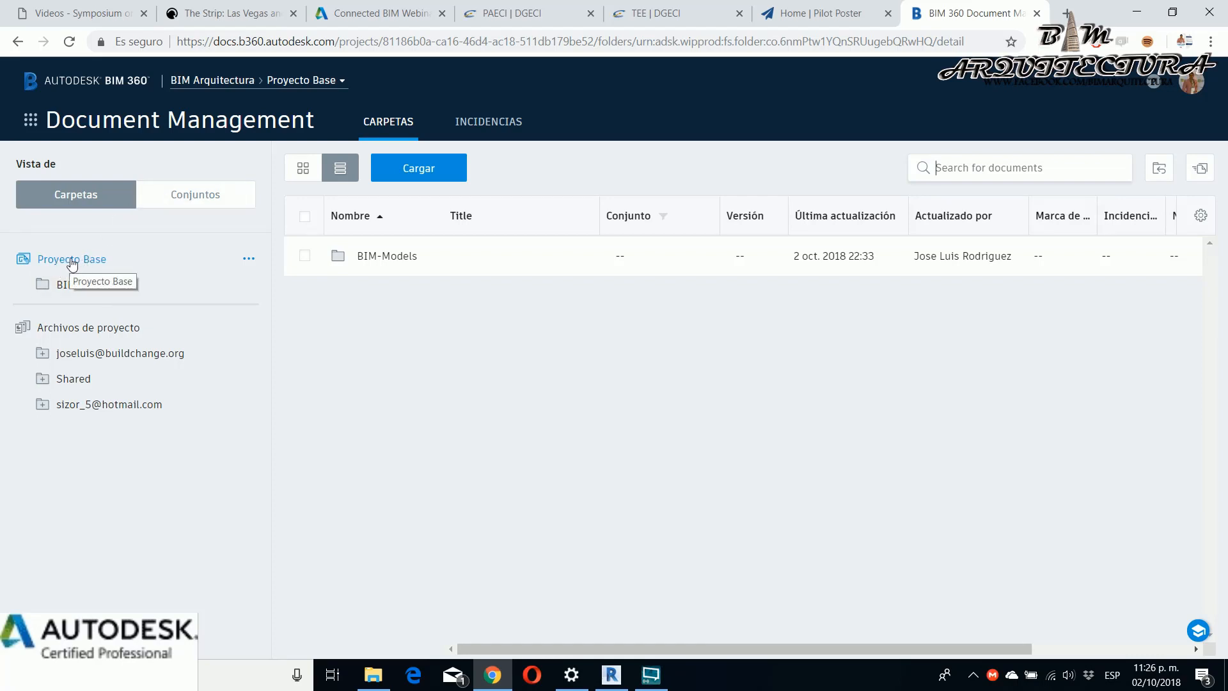
- Browse into the empty BIM-Models folder inside Proyecto Base
left_click(248, 258)
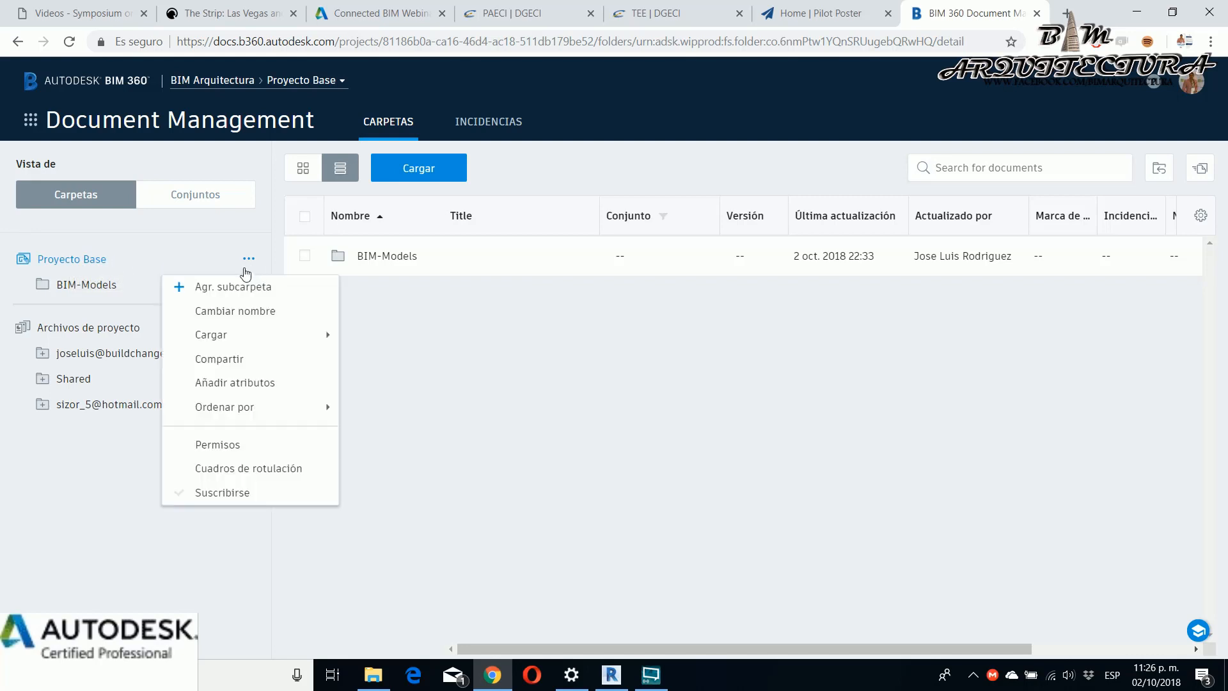
mouse_move(230, 323)
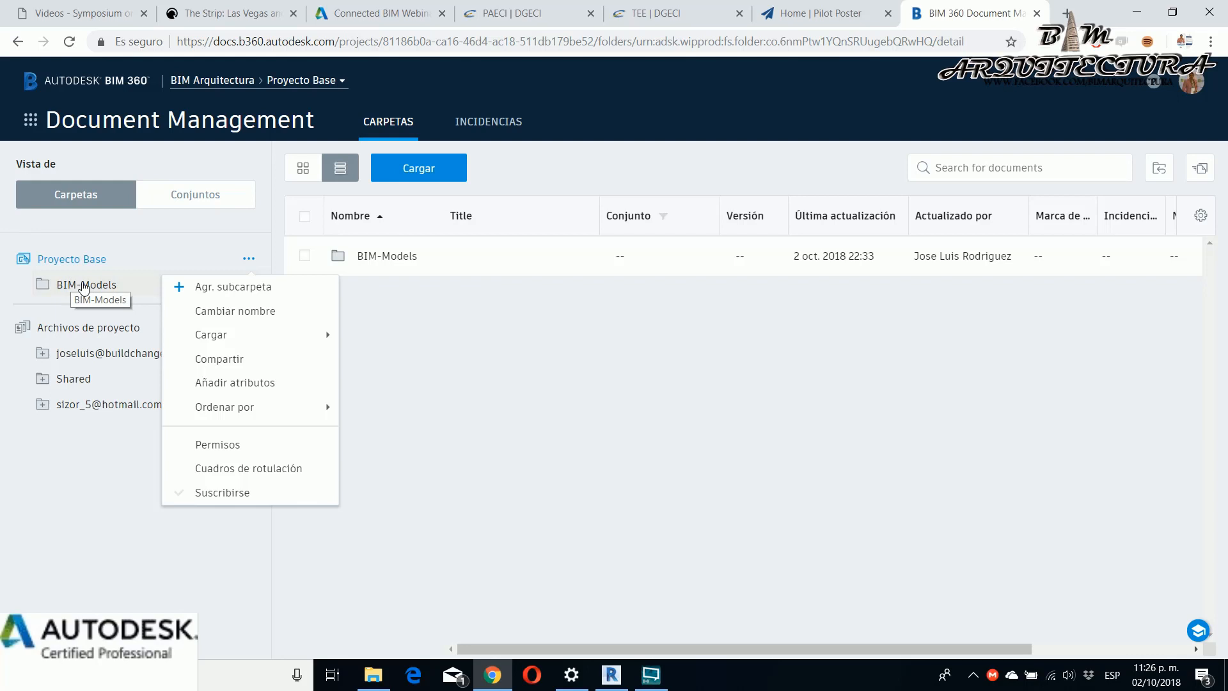
left_click(85, 284)
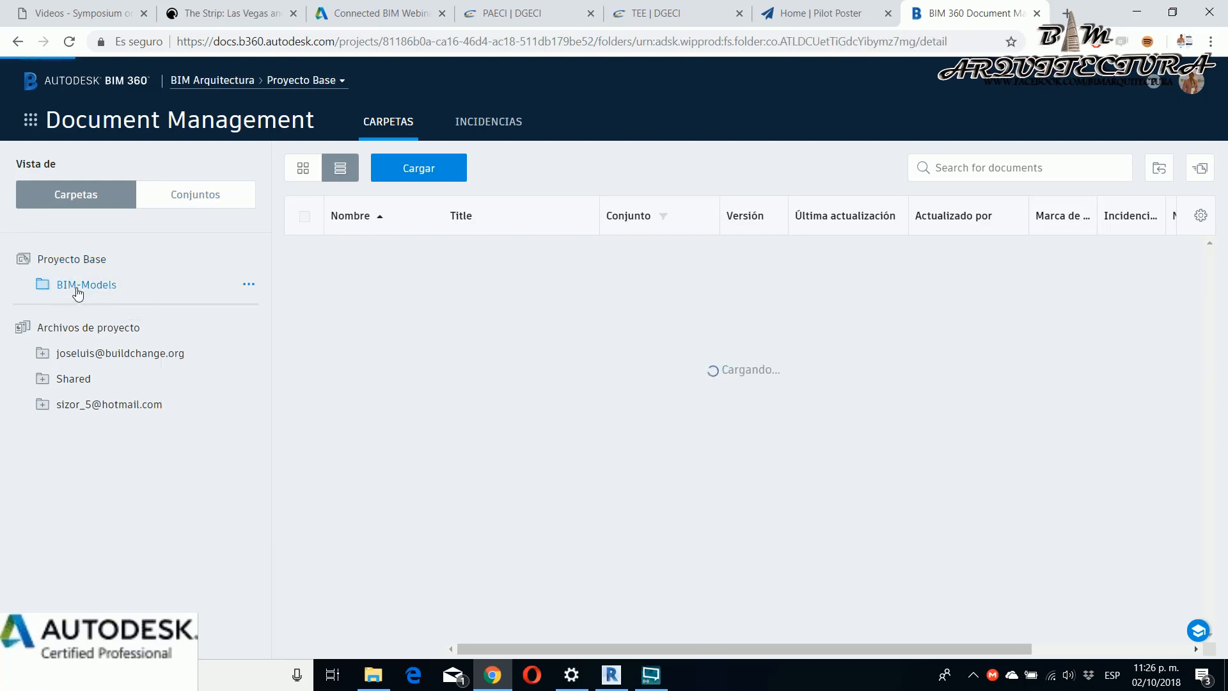
left_click(86, 284)
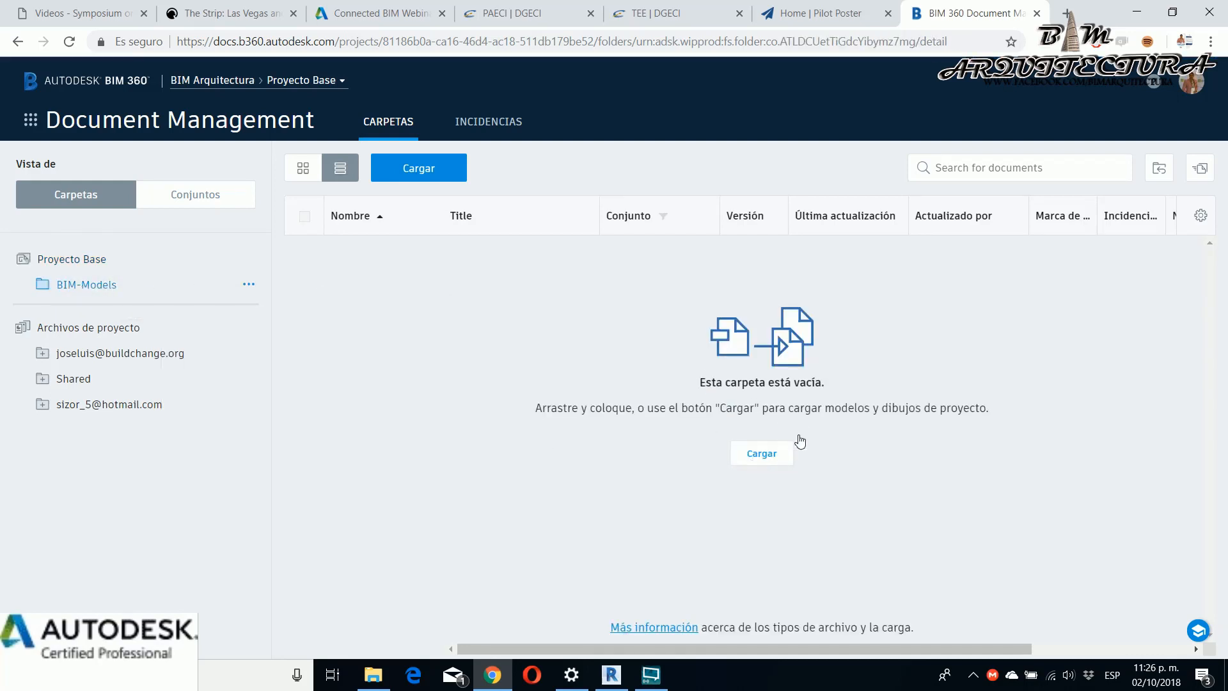
mouse_move(777, 468)
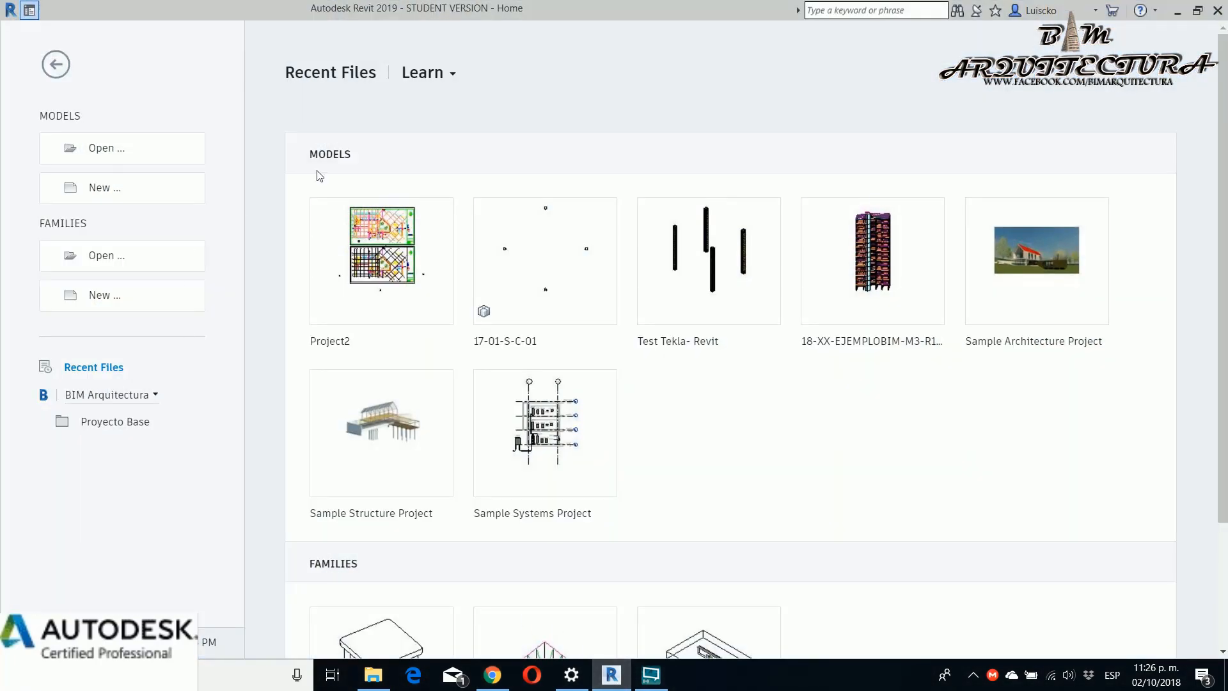
mouse_move(334, 326)
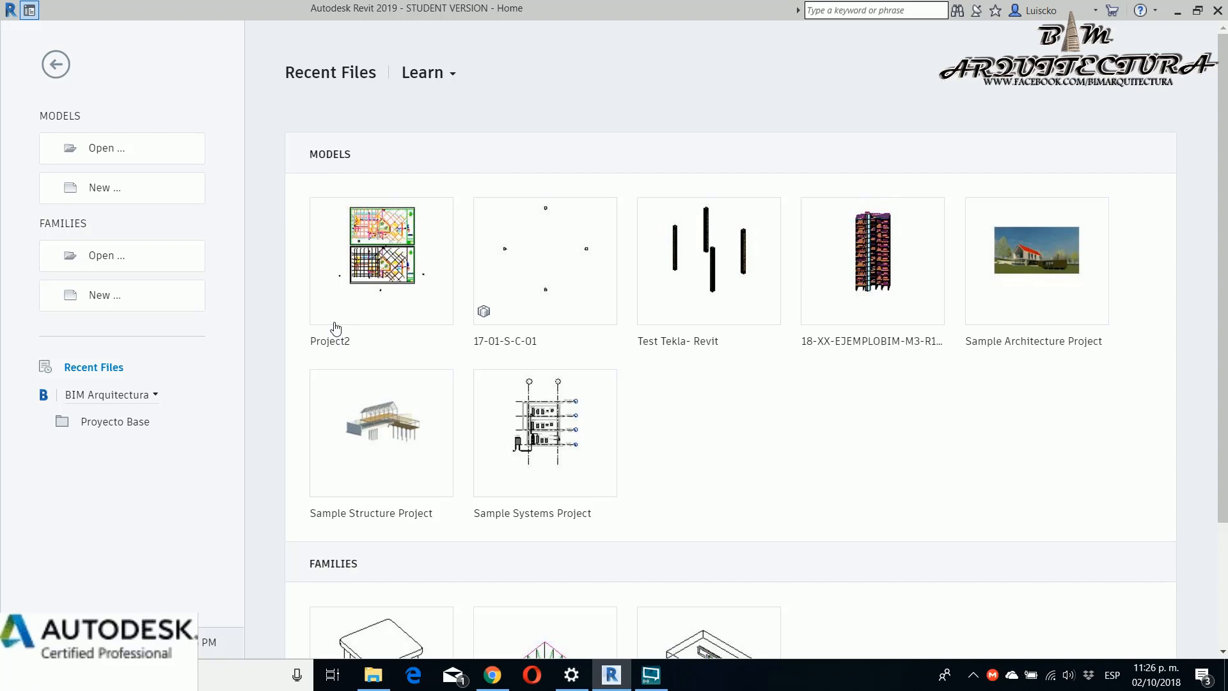
- Open the Project2 model from Recent Files and bring up the File menu
double_click(381, 261)
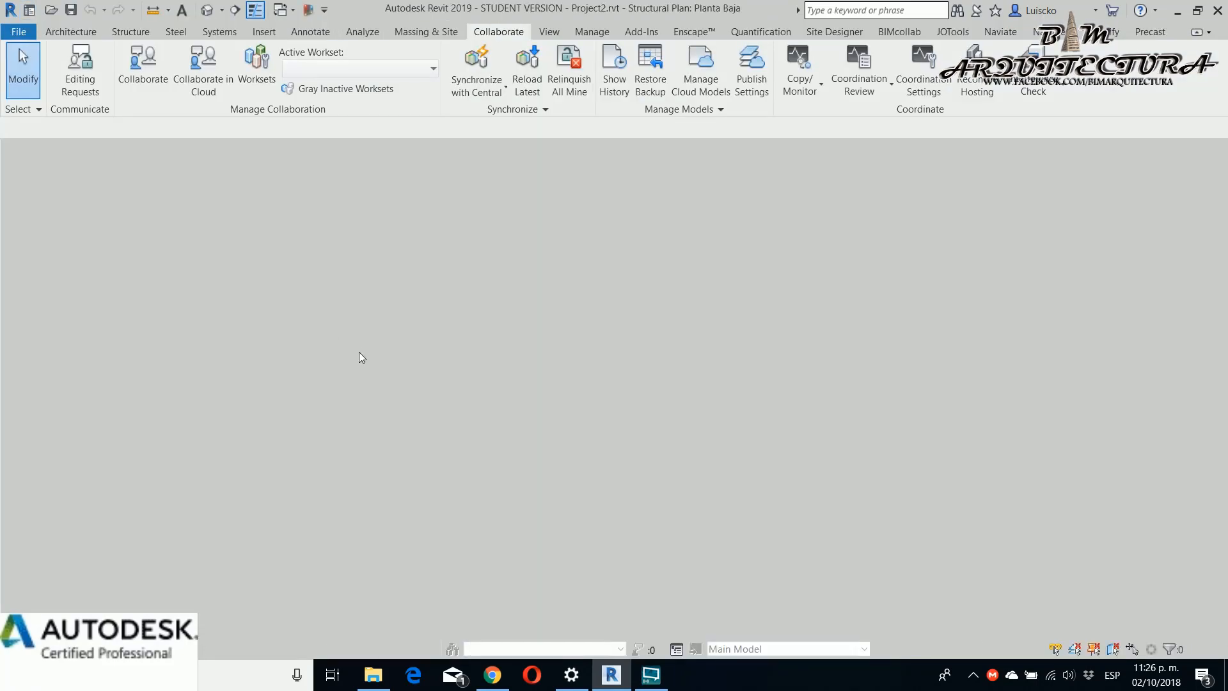
left_click(70, 30)
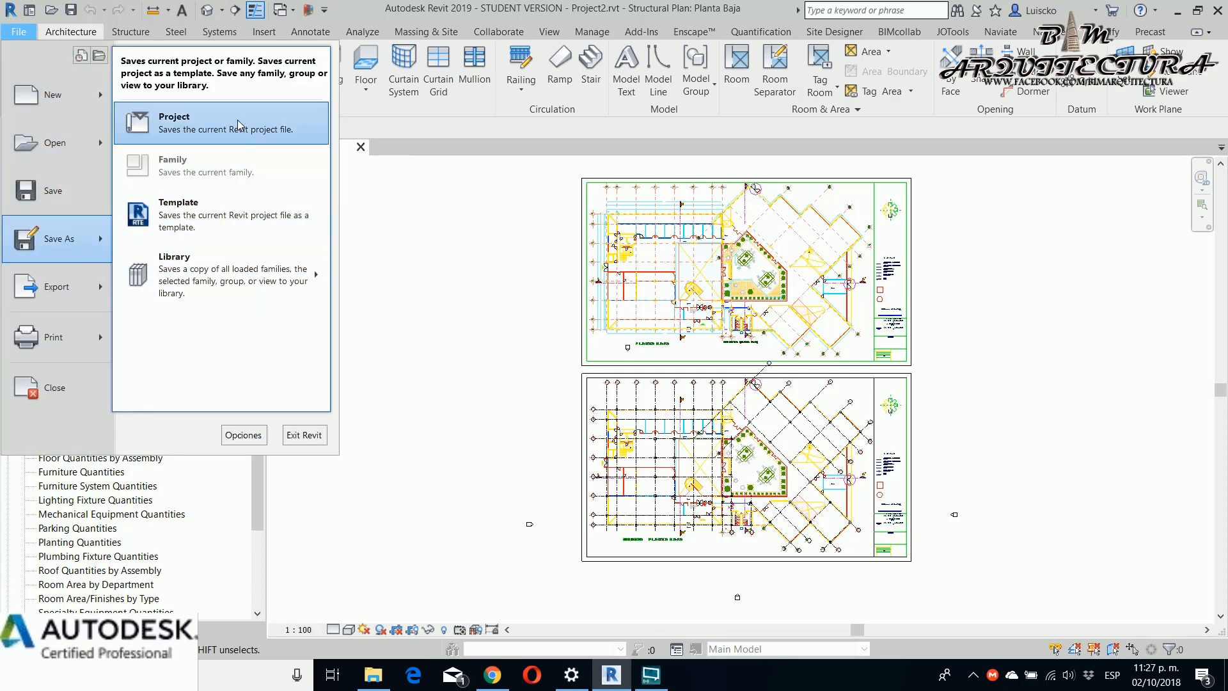
- Start the Collaborate command for Project2 from the Collaborate ribbon
left_click(174, 121)
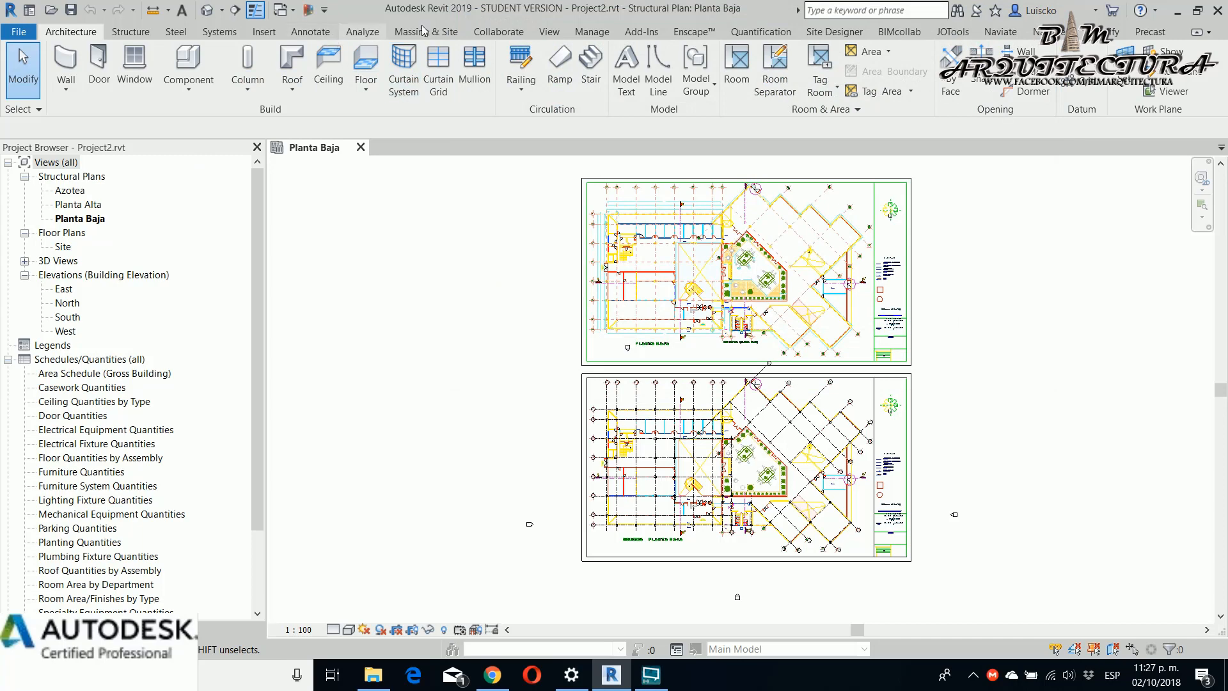
left_click(498, 31)
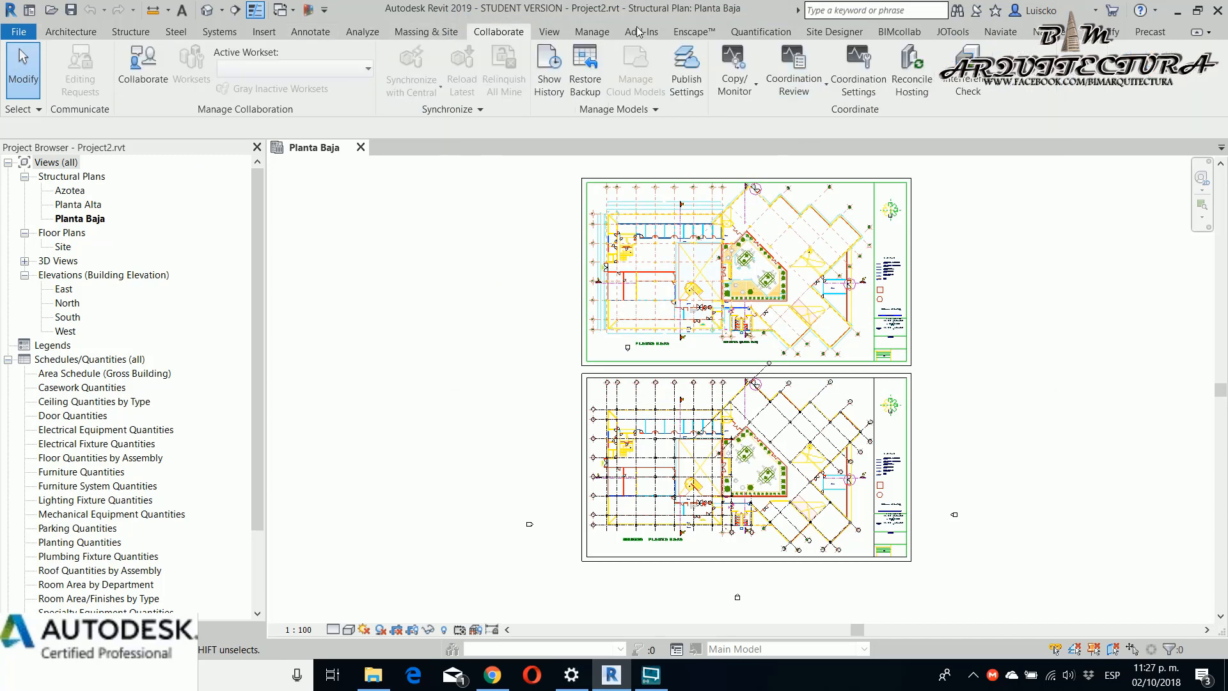
mouse_move(142, 69)
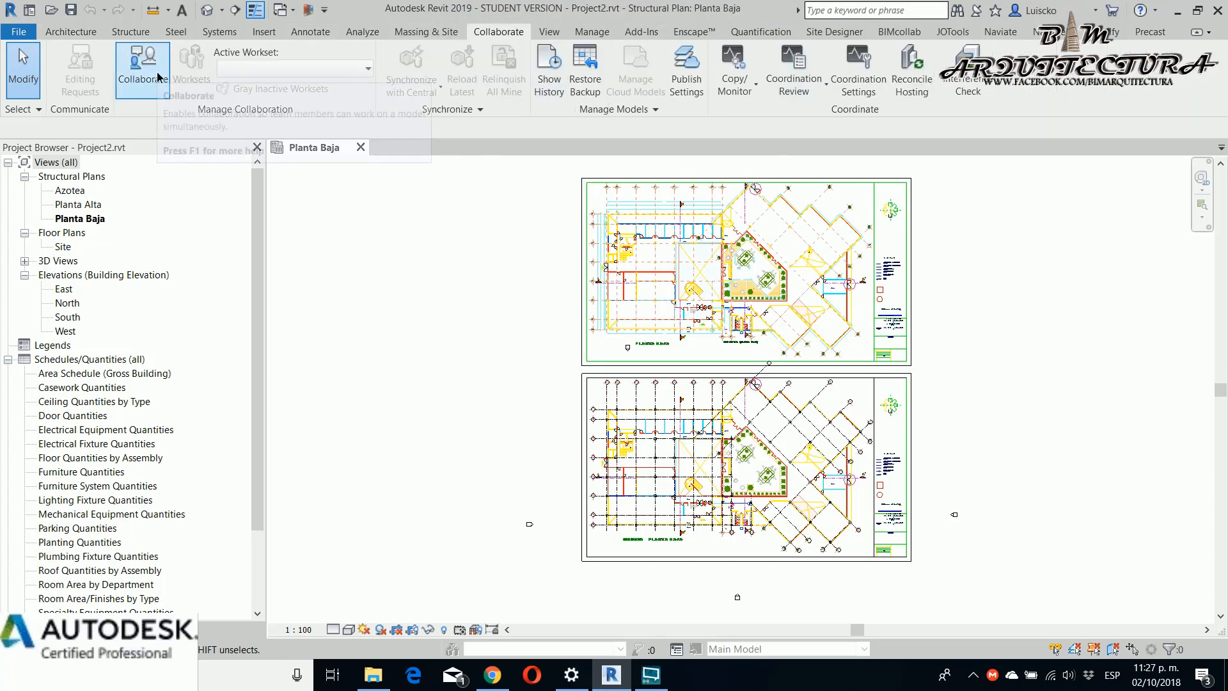
left_click(141, 69)
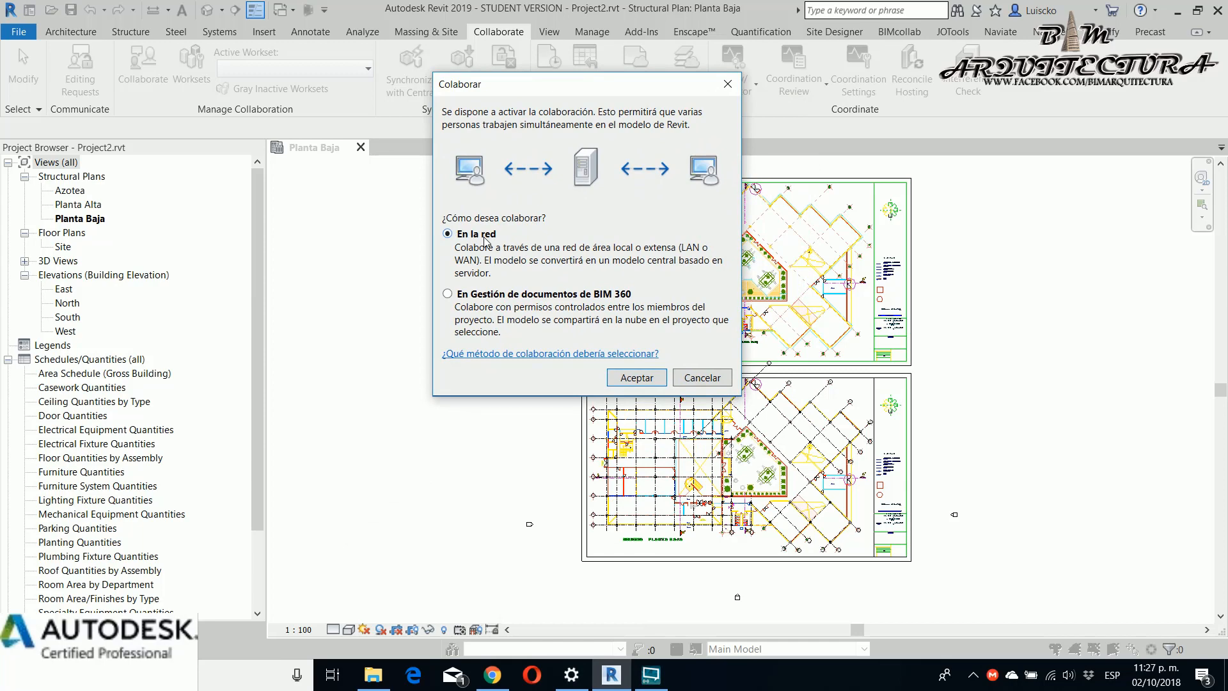
mouse_move(456, 290)
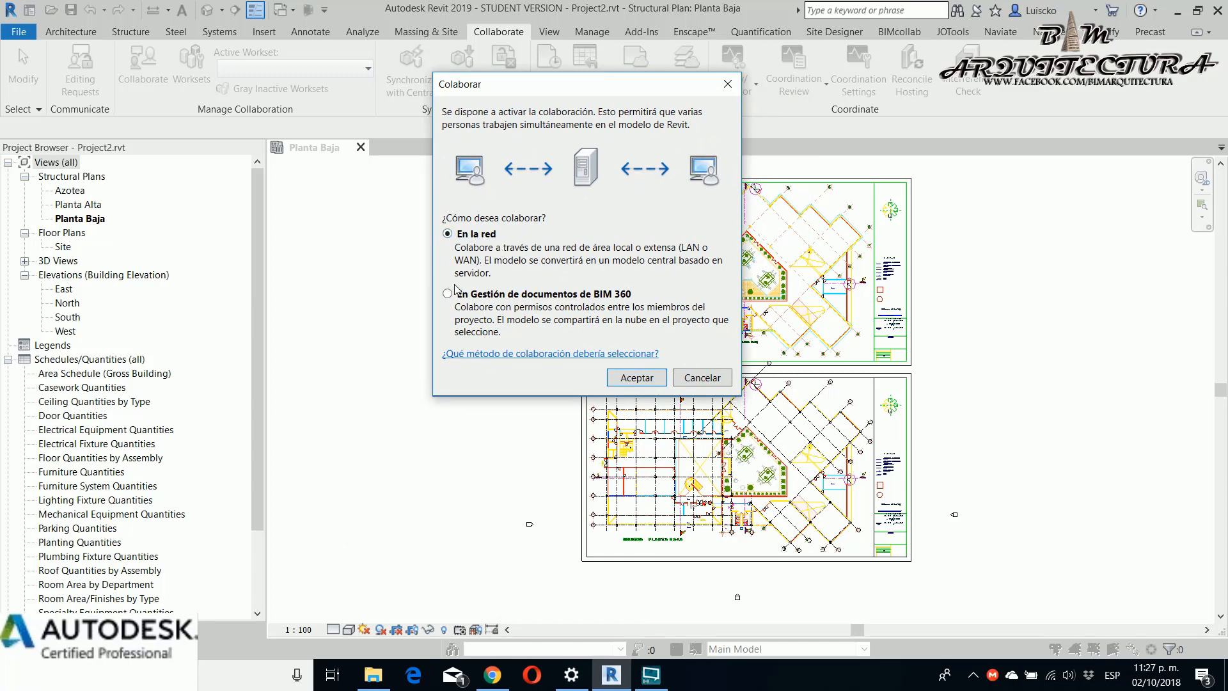
mouse_move(447, 295)
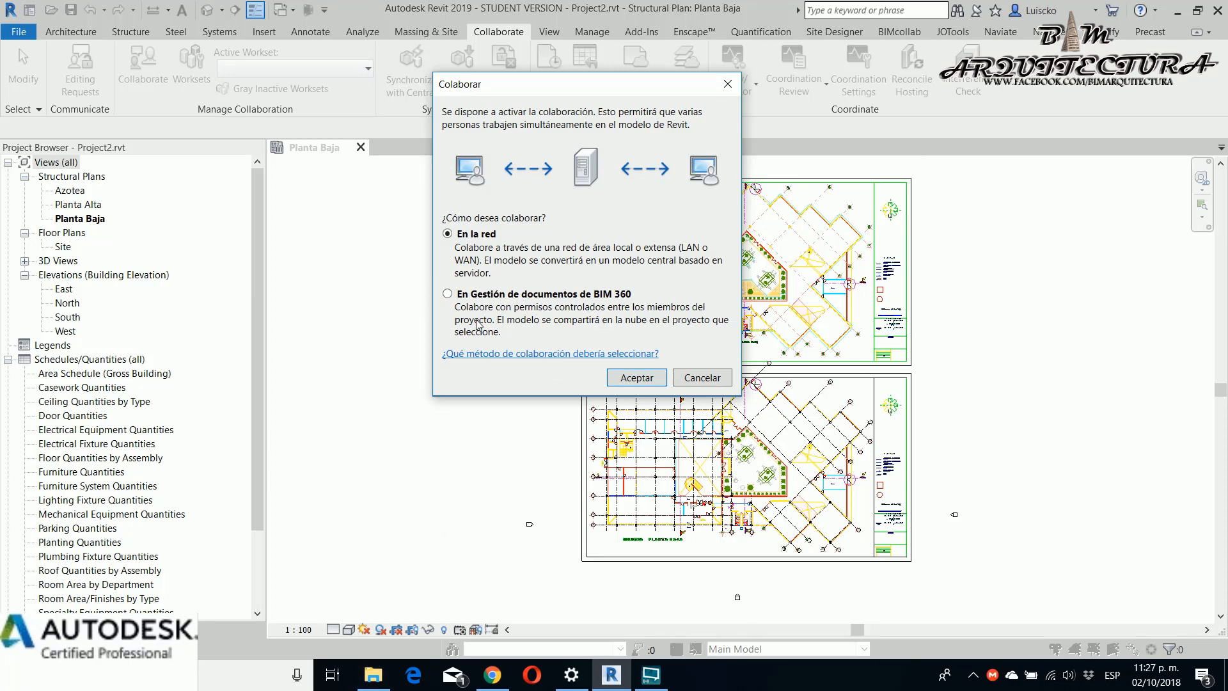
- Choose collaboration via BIM 360 Document Management and accept
left_click(448, 292)
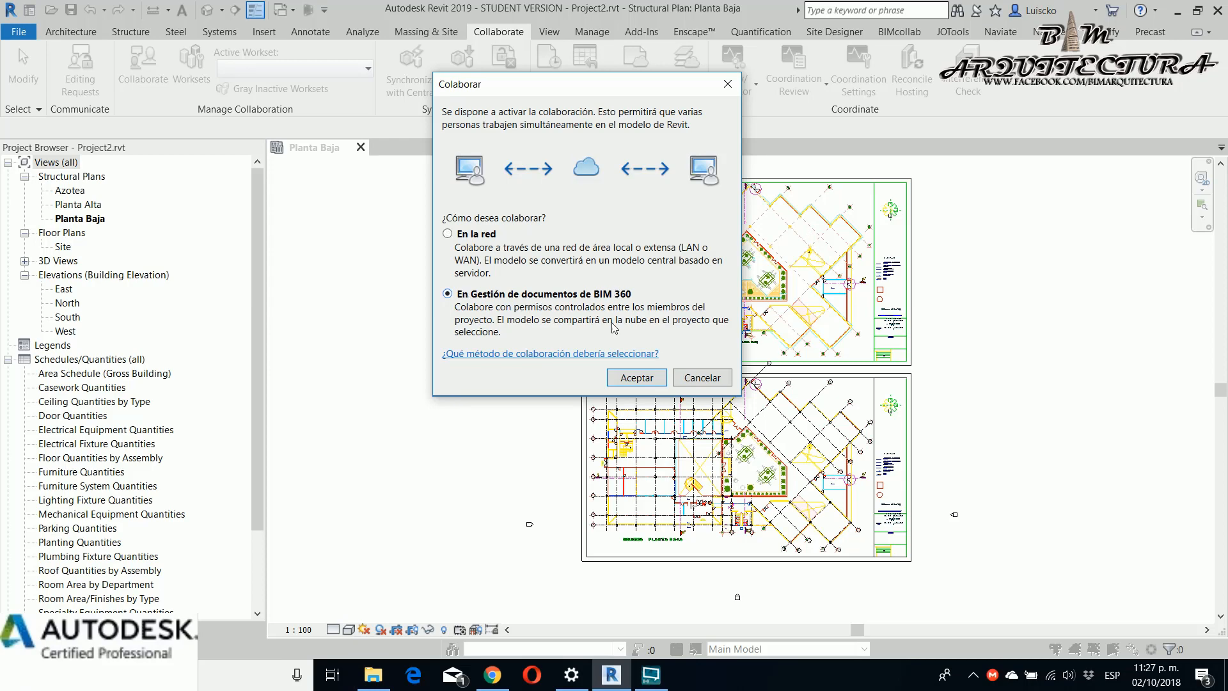
mouse_move(636, 378)
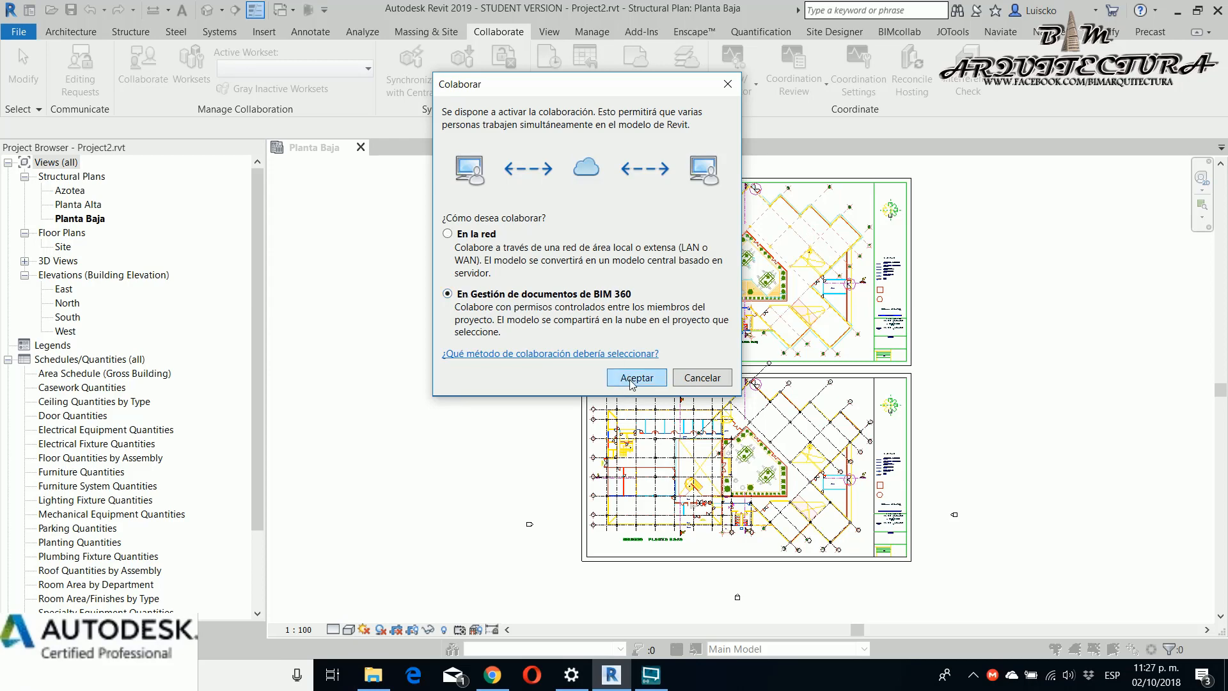
left_click(634, 377)
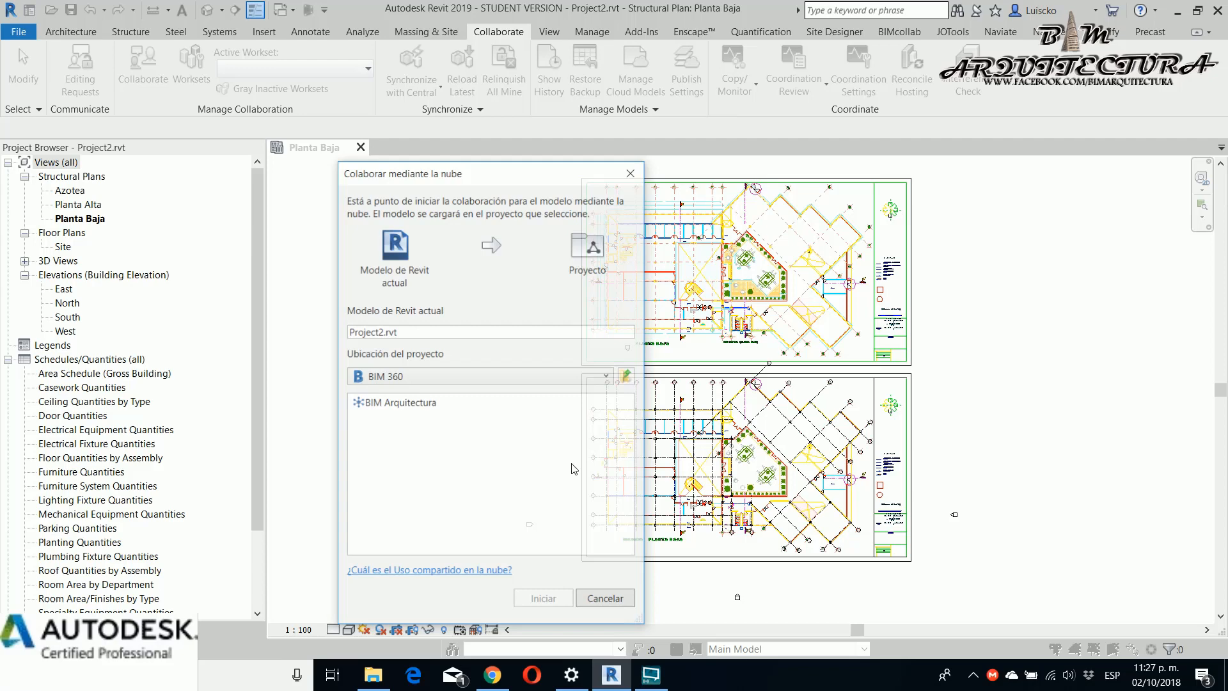
- Select BIM Arquitectura > Proyecto Base > BIM-Models as destination and initiate the cloud upload of Project2
left_click(402, 401)
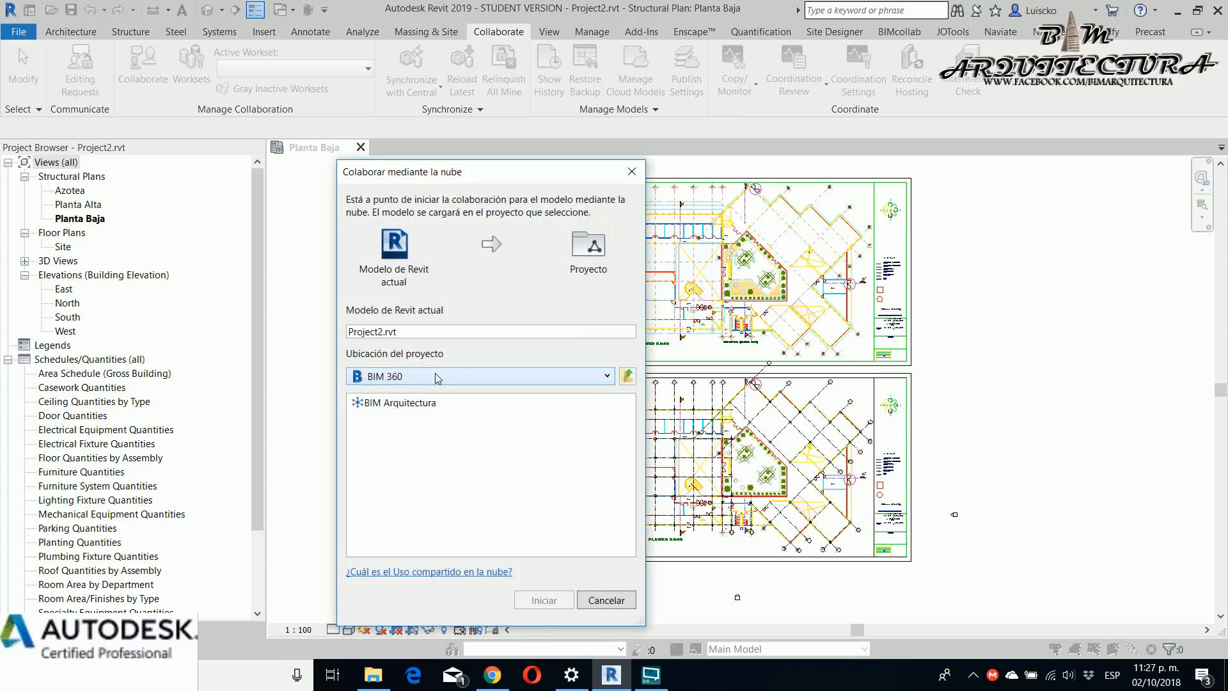
left_click(399, 403)
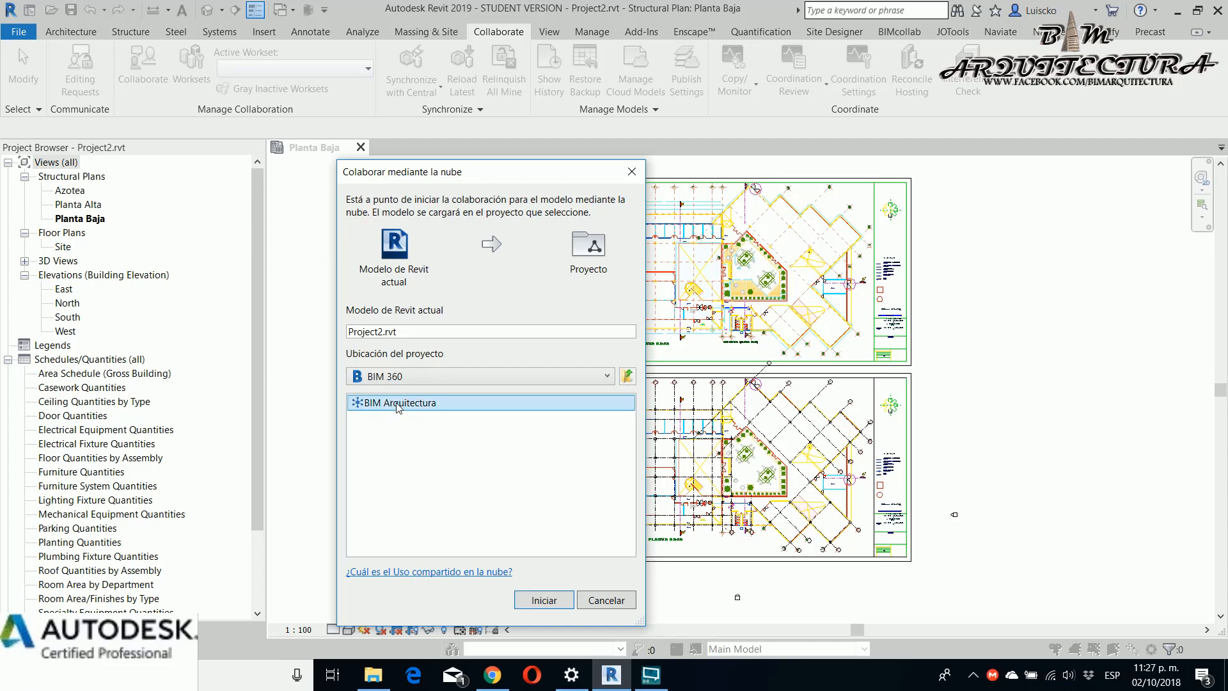
left_click(477, 376)
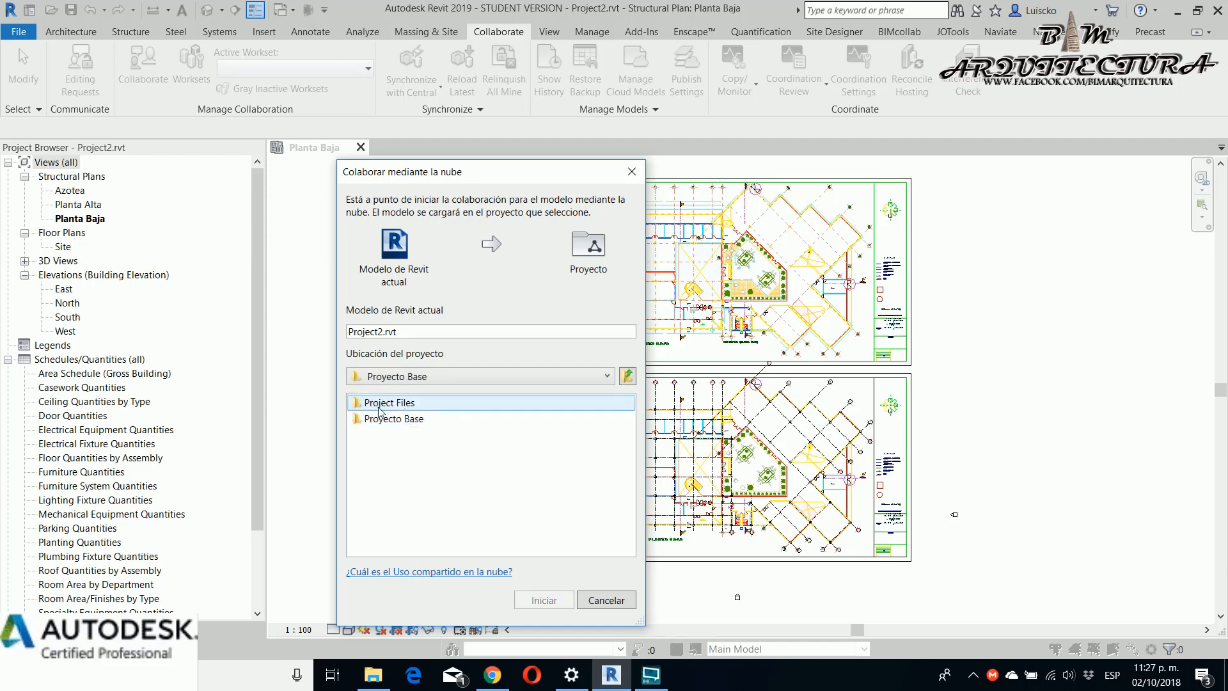
left_click(394, 418)
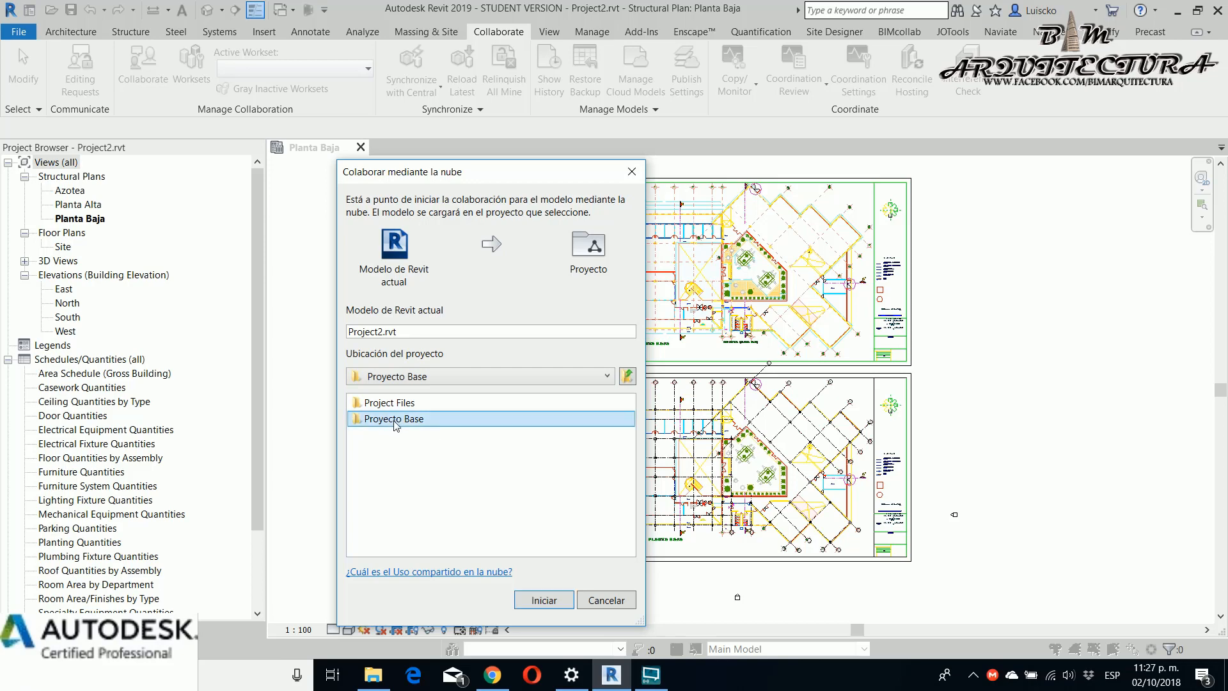
double_click(392, 418)
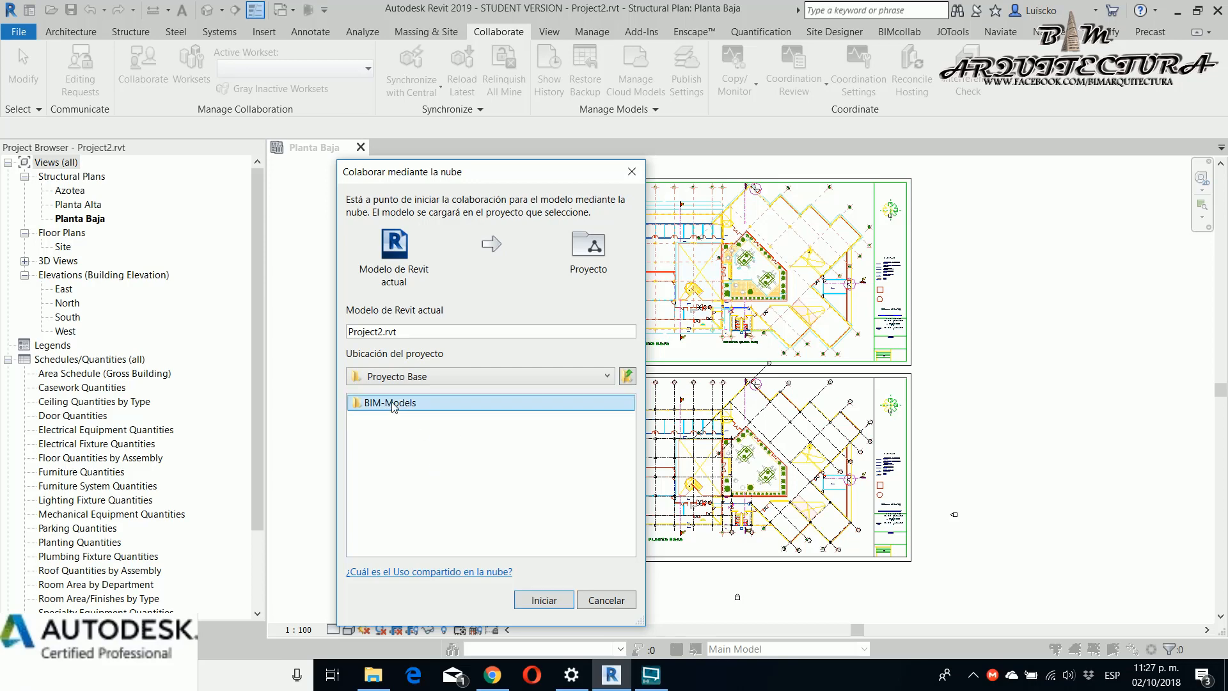
left_click(390, 401)
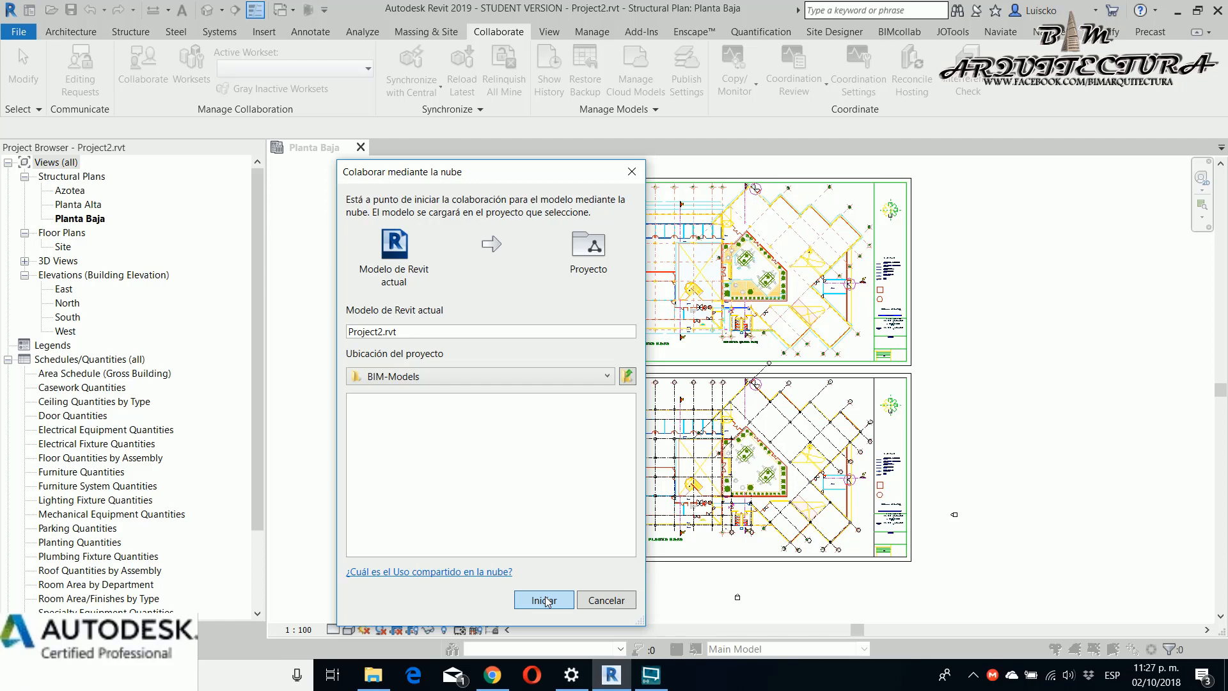
left_click(542, 599)
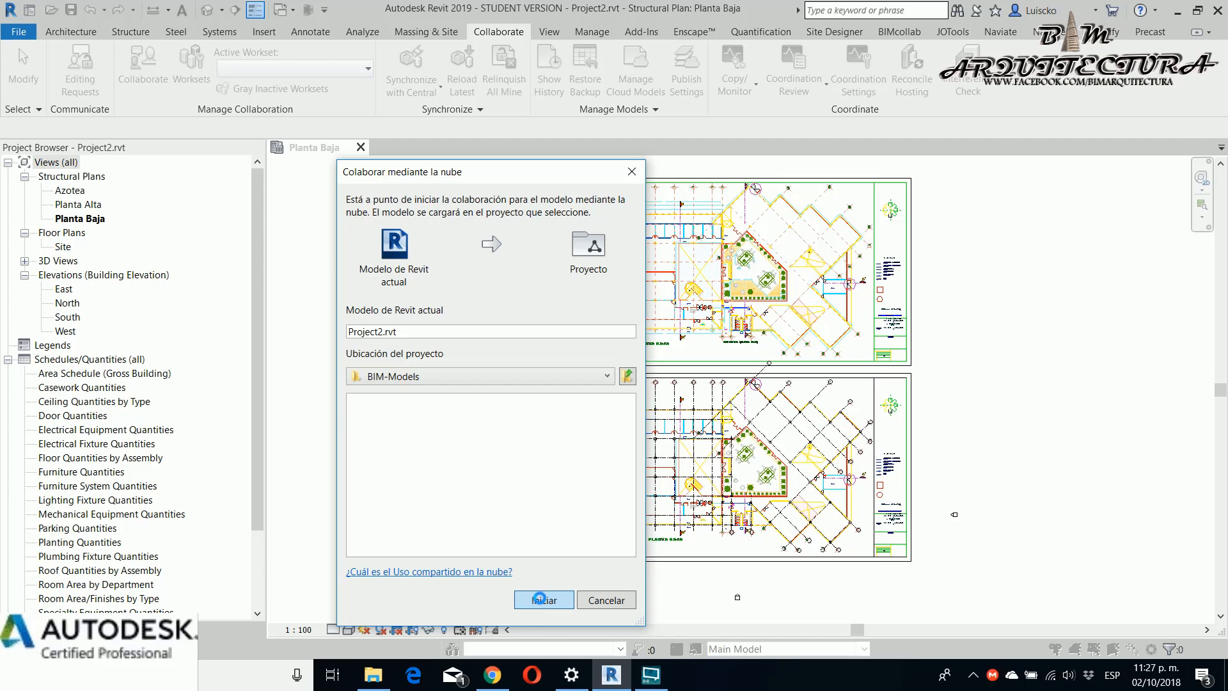
left_click(605, 599)
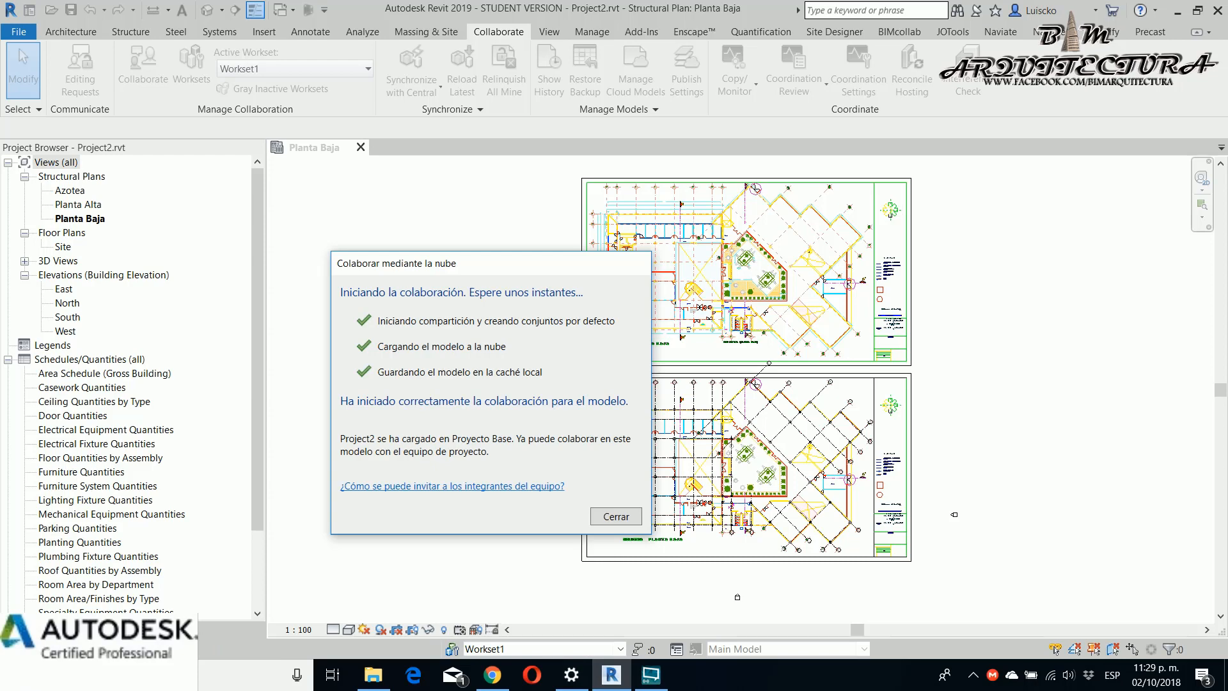
mouse_move(408, 348)
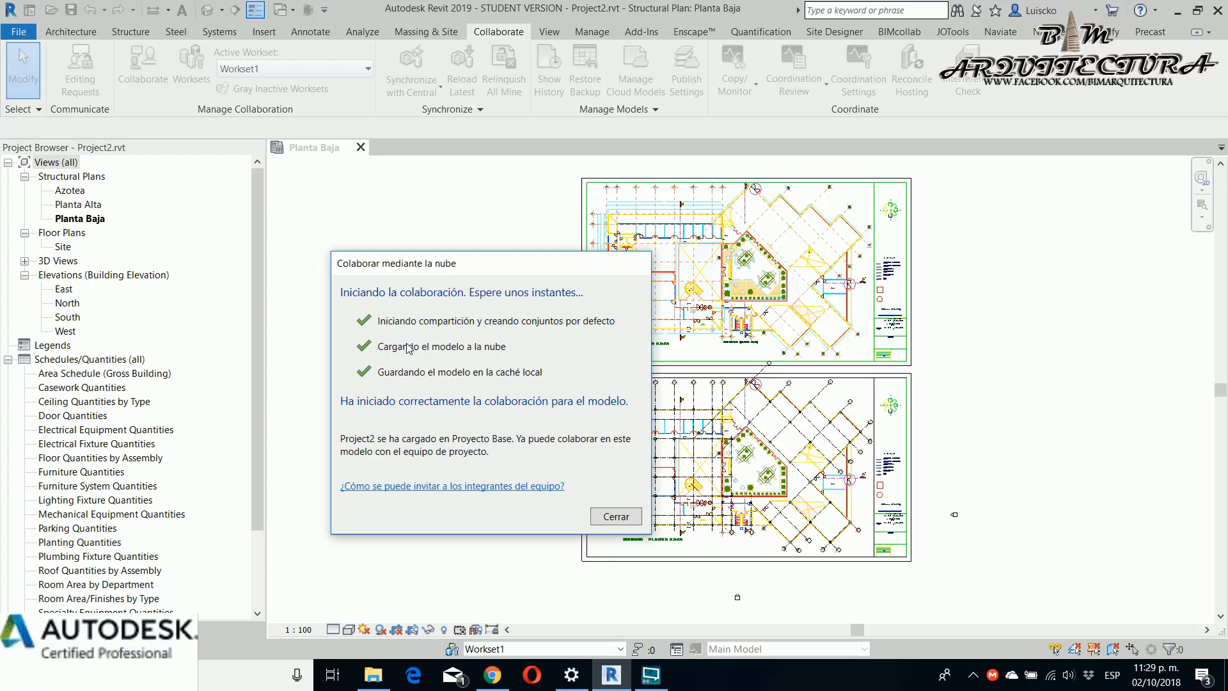
mouse_move(591, 477)
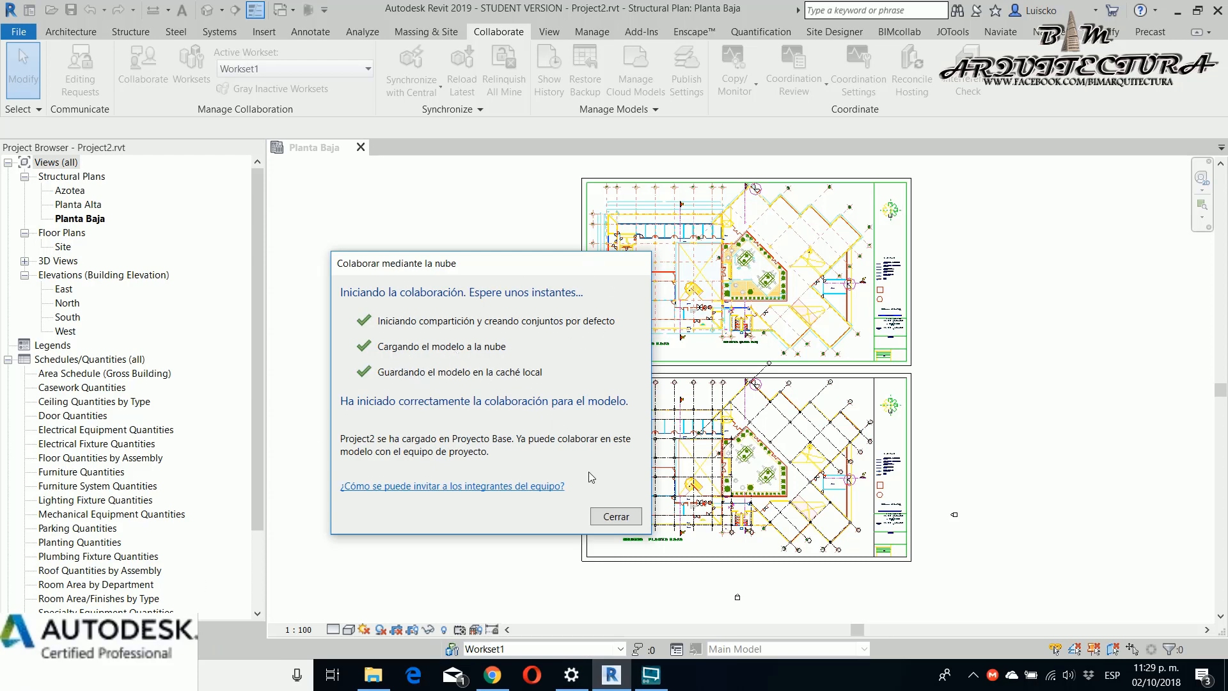
mouse_move(616, 515)
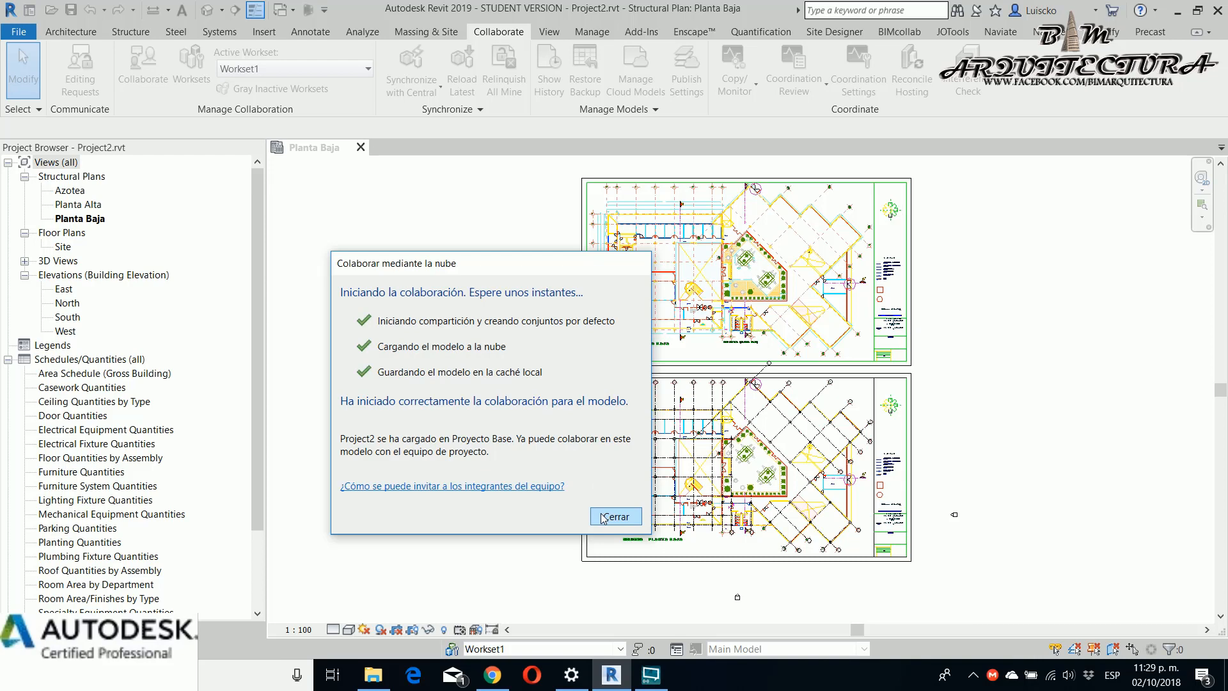
left_click(615, 516)
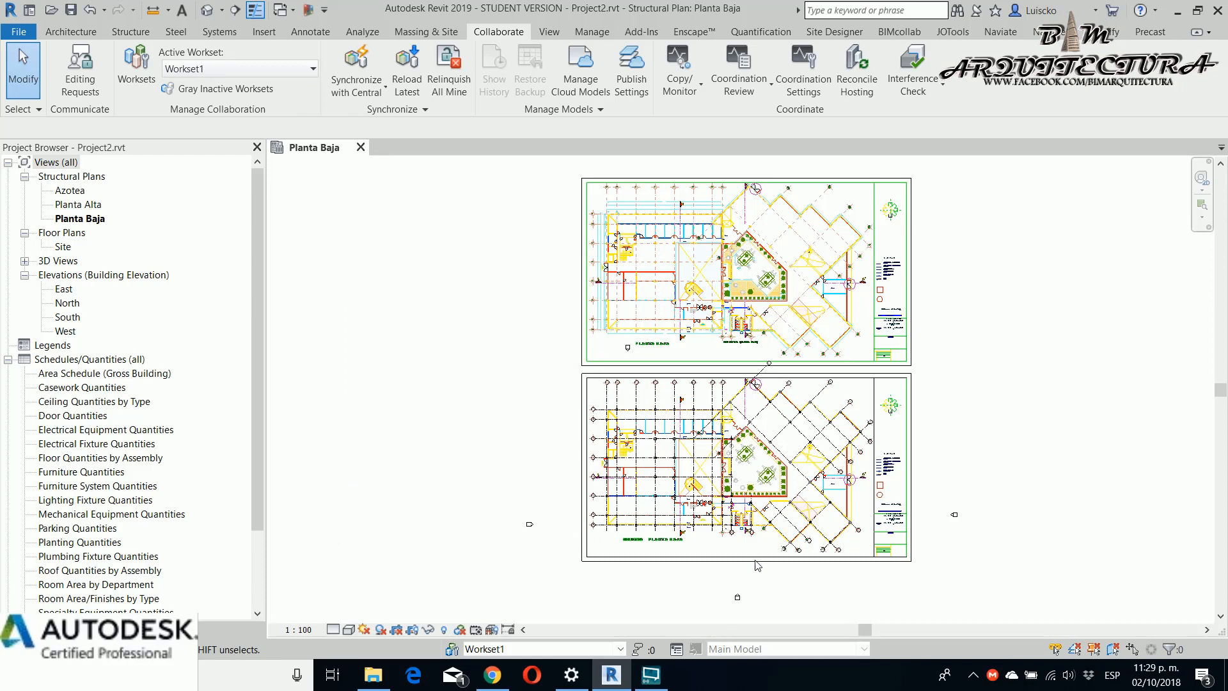
mouse_move(742, 564)
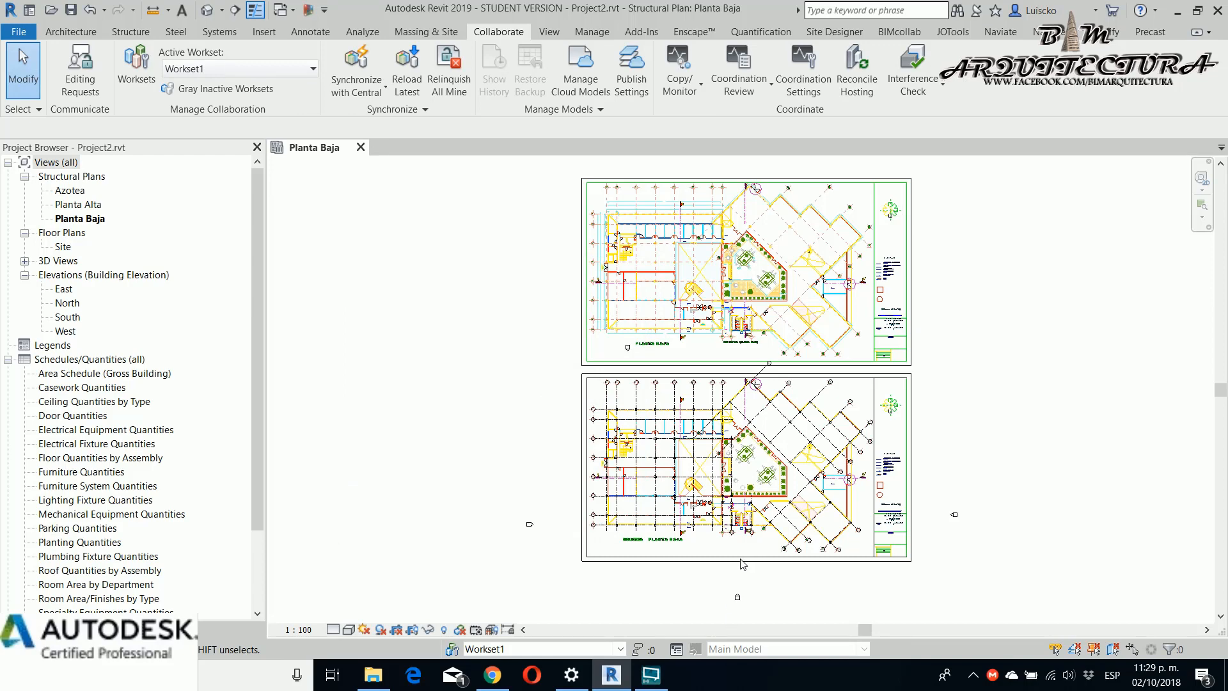
mouse_move(737, 560)
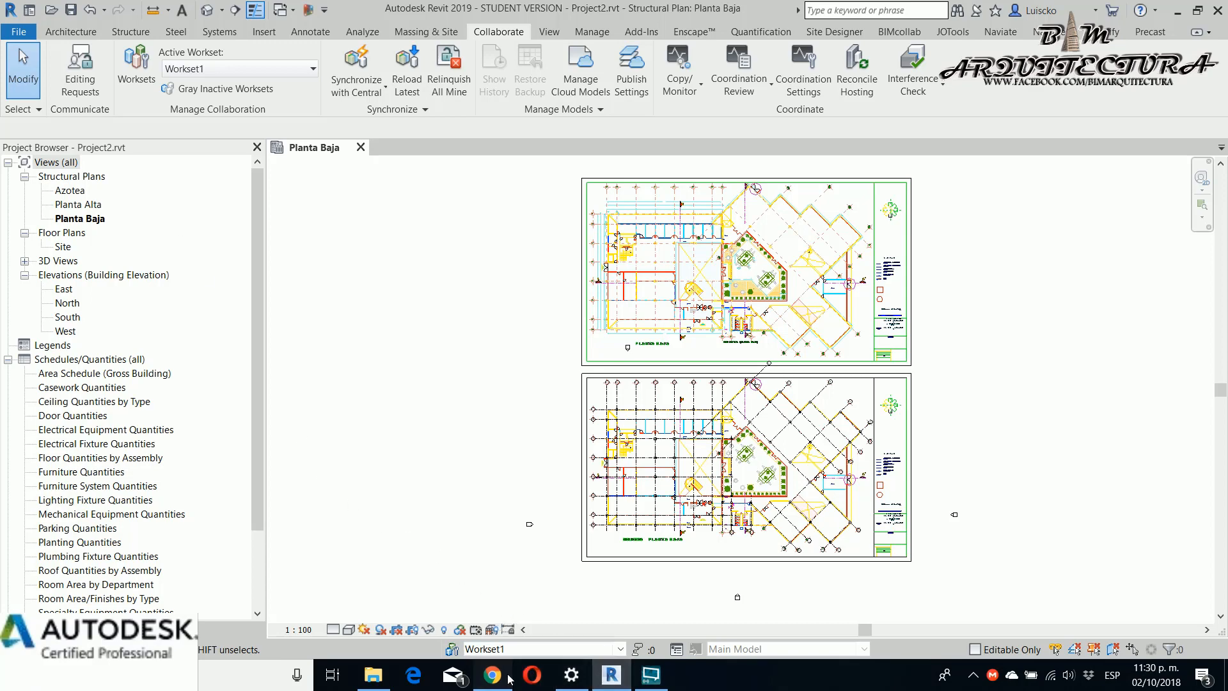
left_click(491, 674)
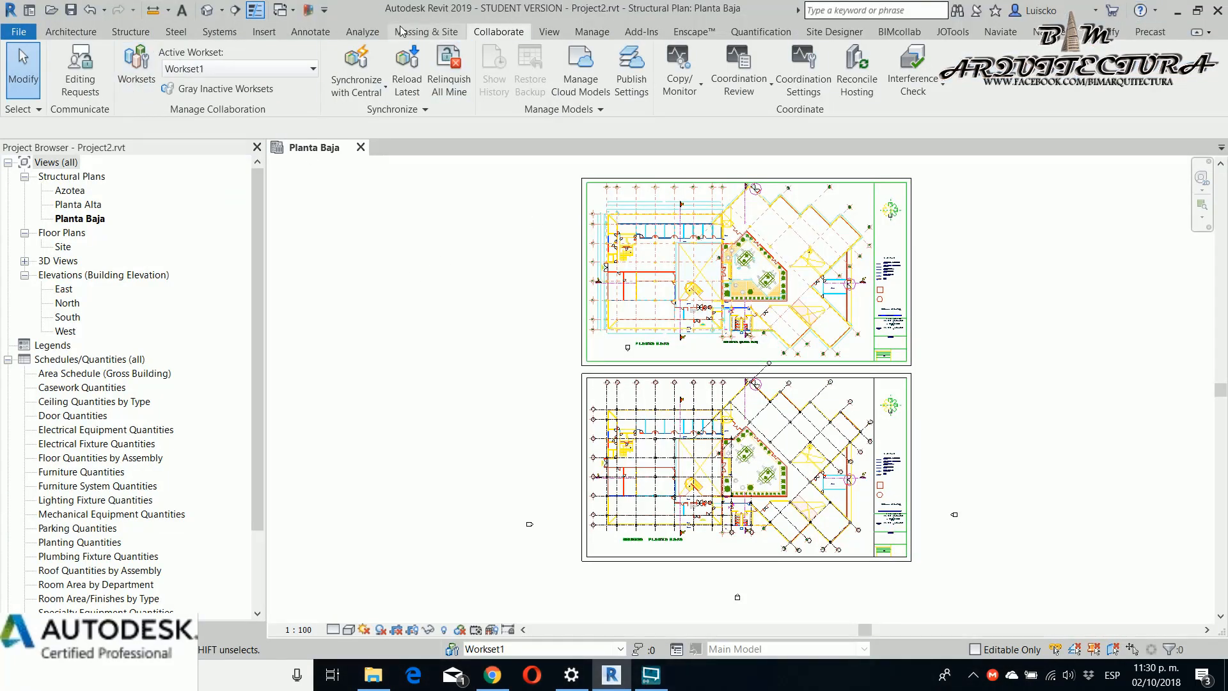
- Draw two rectangular walls with the Wall tool, then Synchronize with Central
left_click(69, 31)
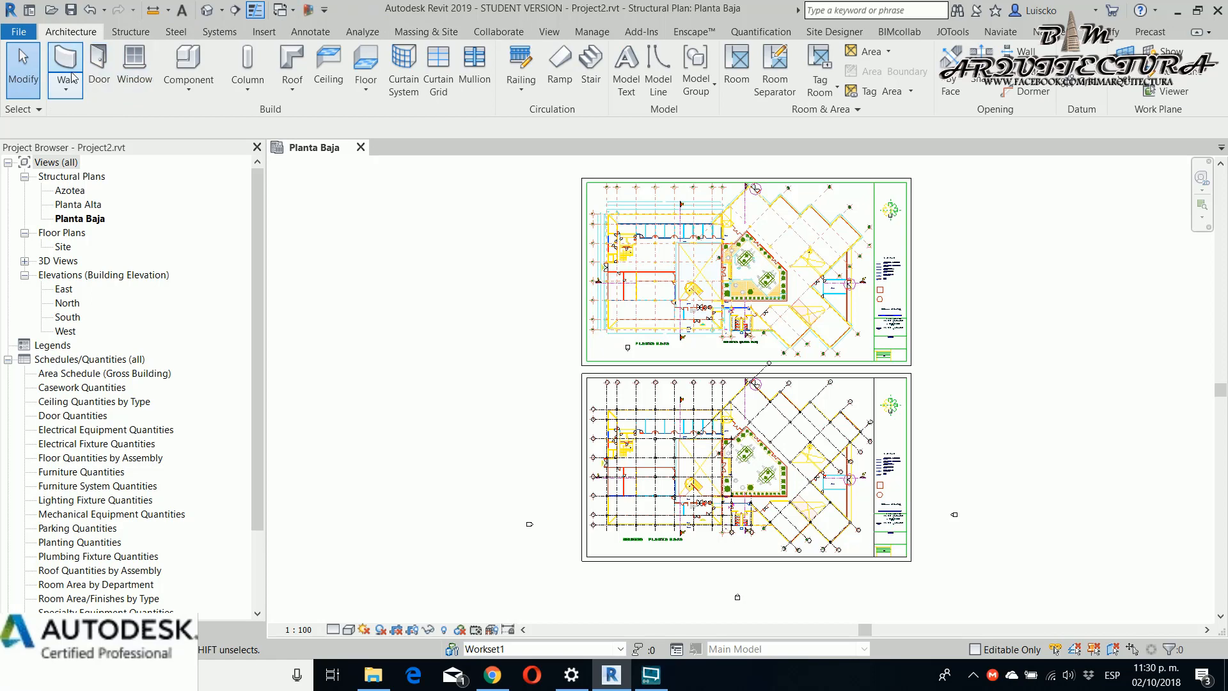
left_click(65, 66)
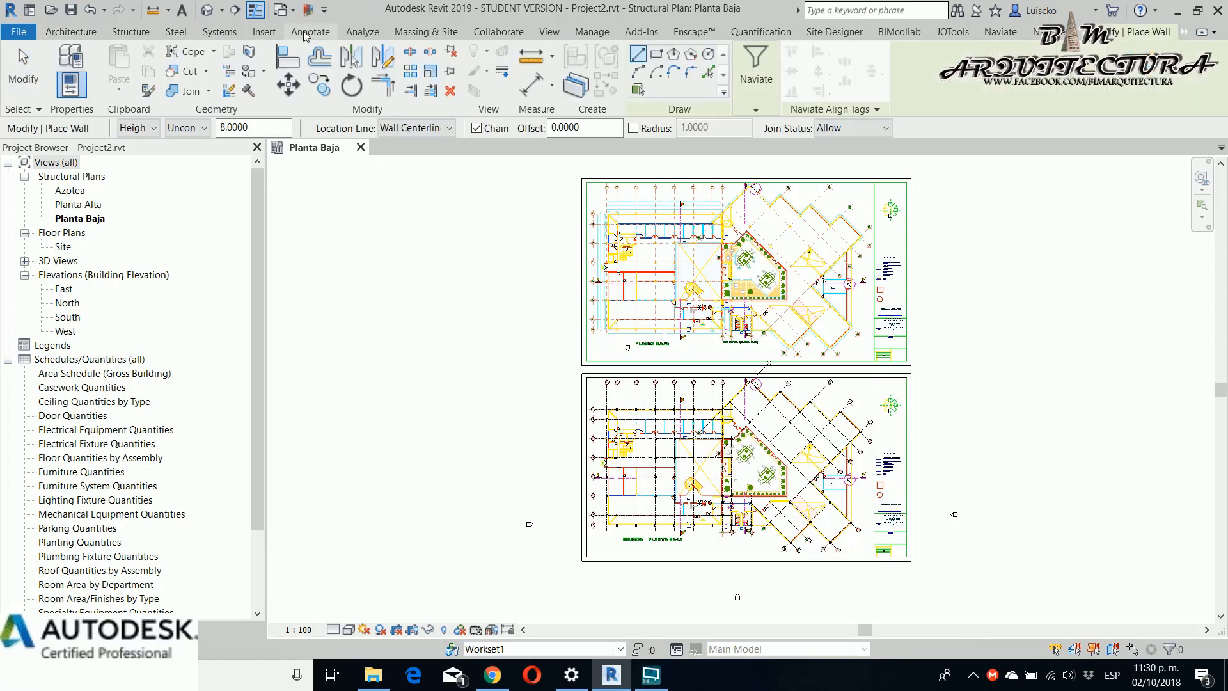
left_click(655, 361)
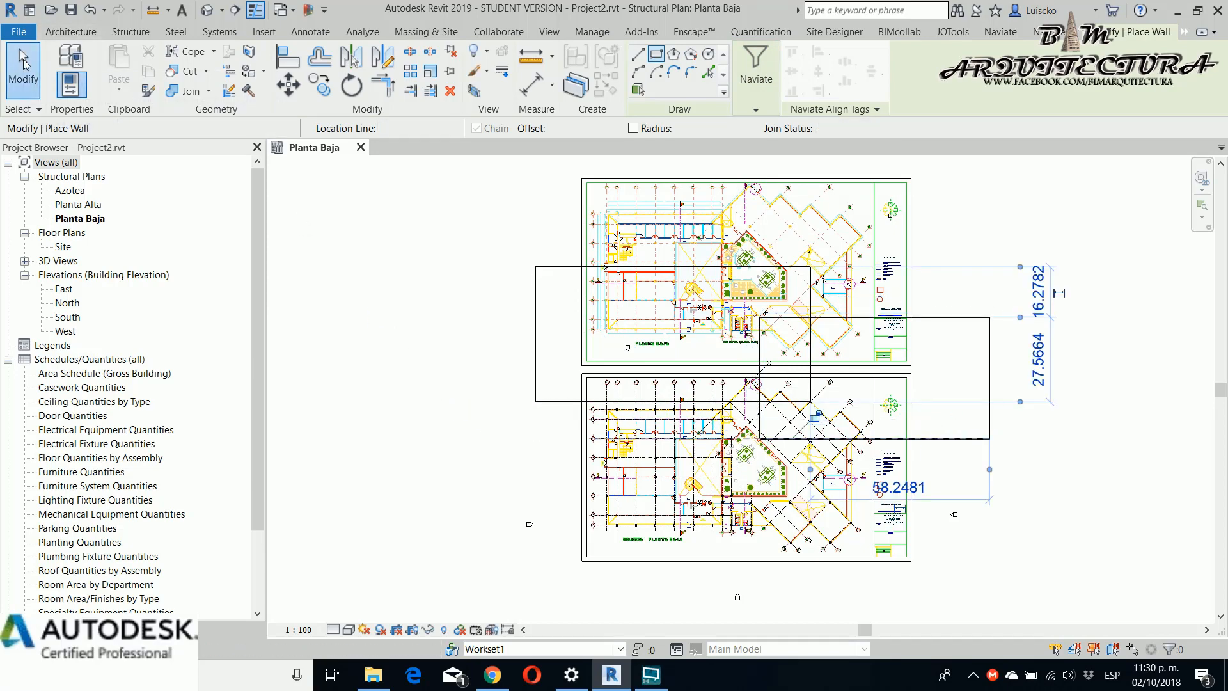
left_click(498, 31)
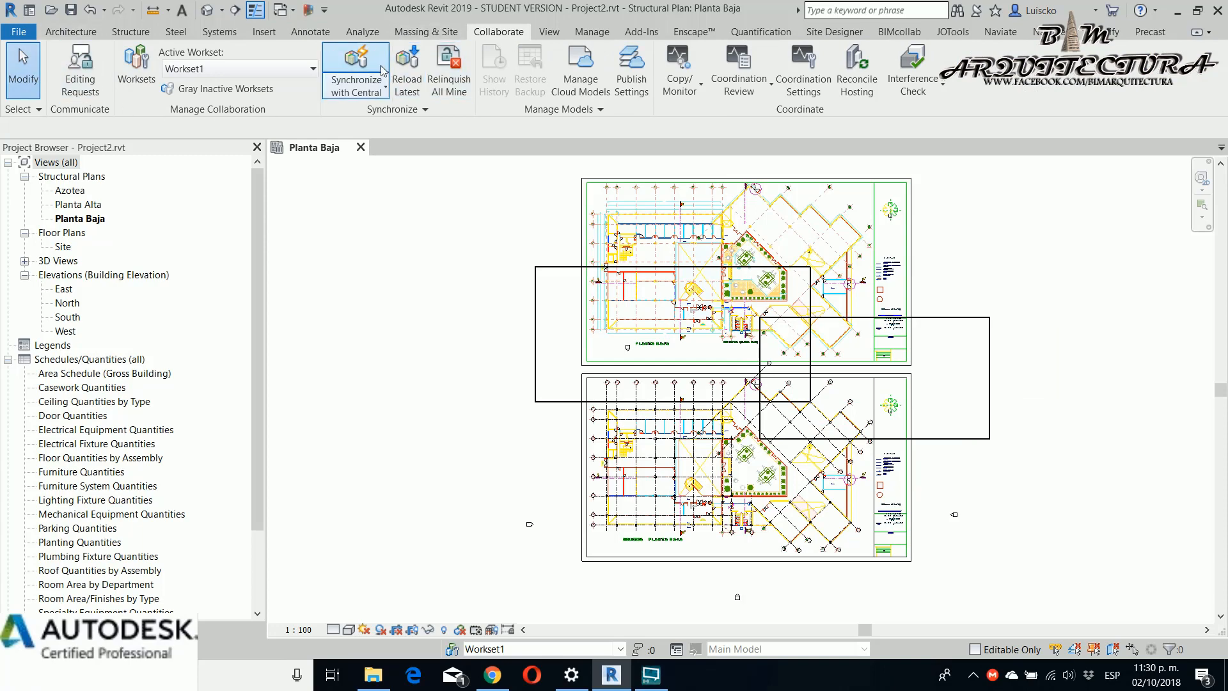
left_click(355, 64)
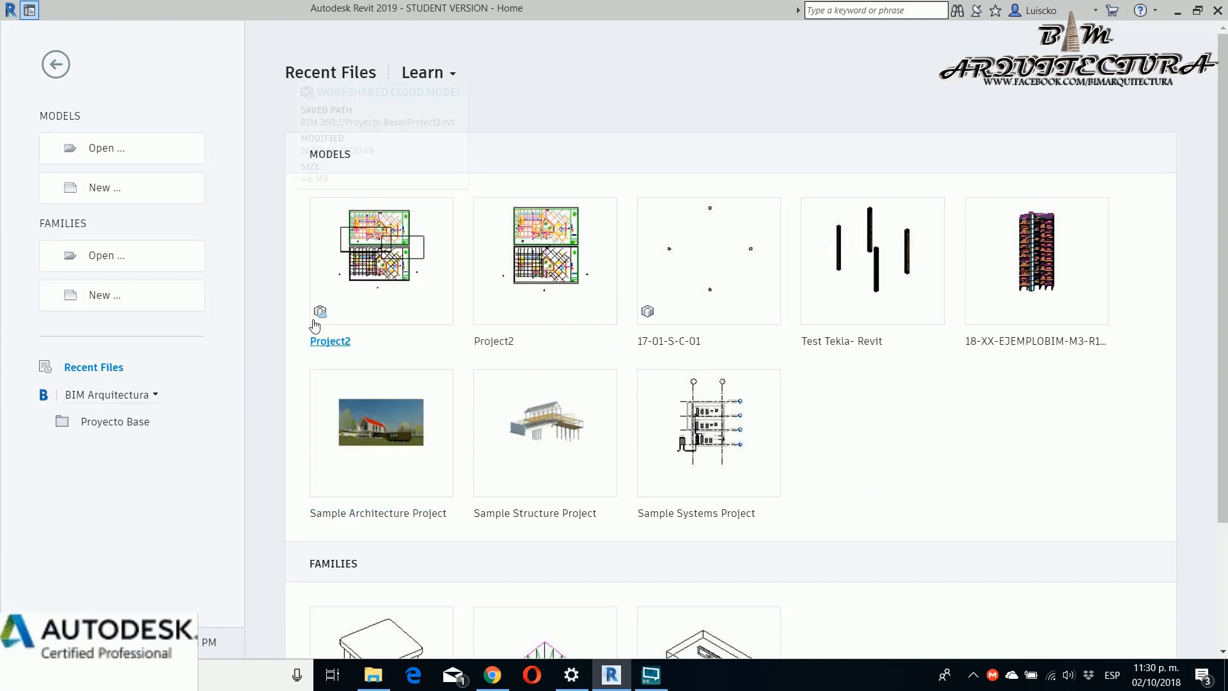
mouse_move(320, 312)
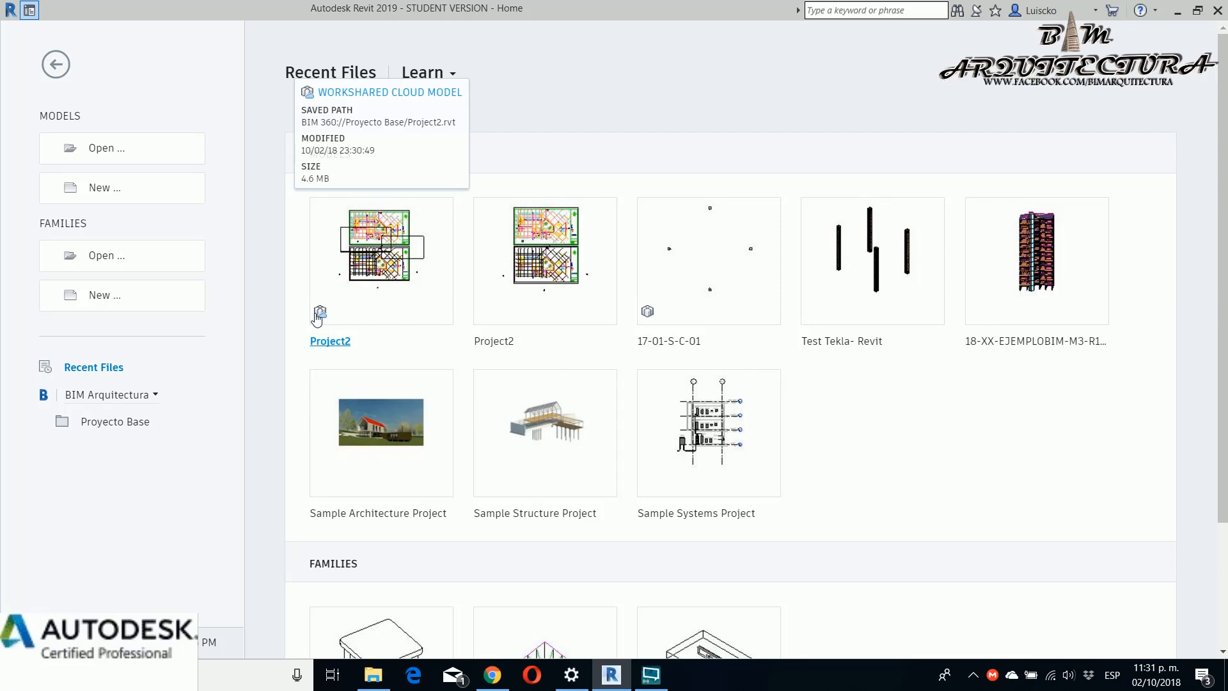
mouse_move(154, 458)
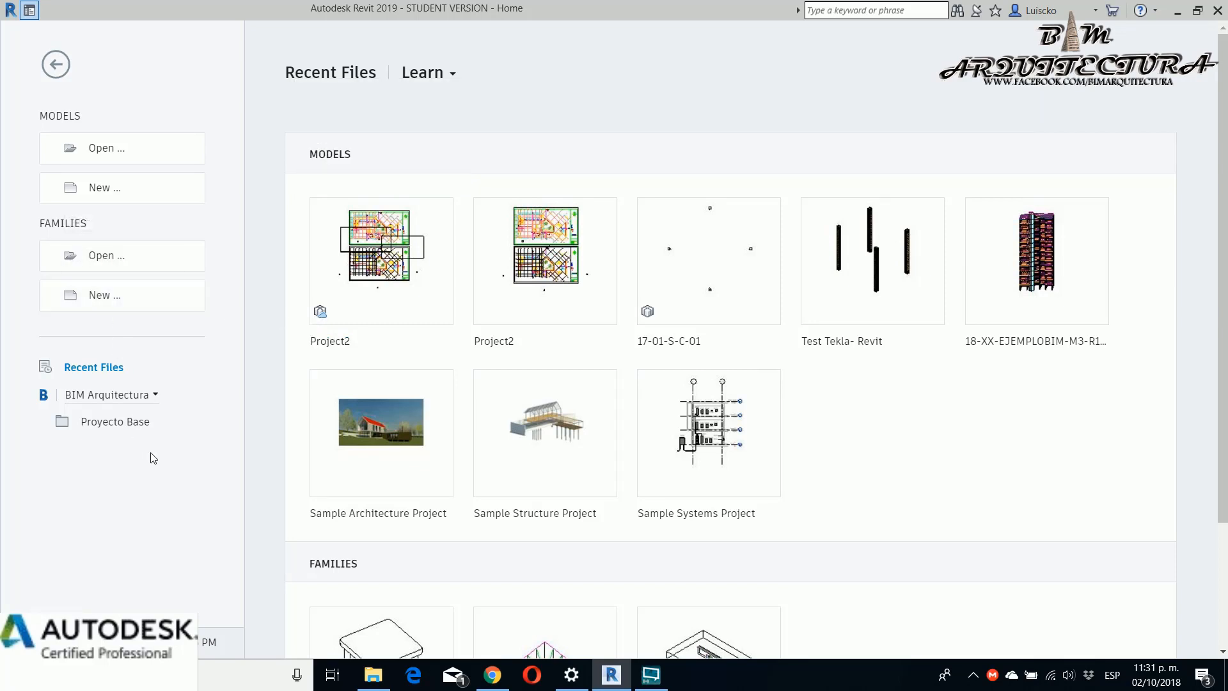
mouse_move(157, 395)
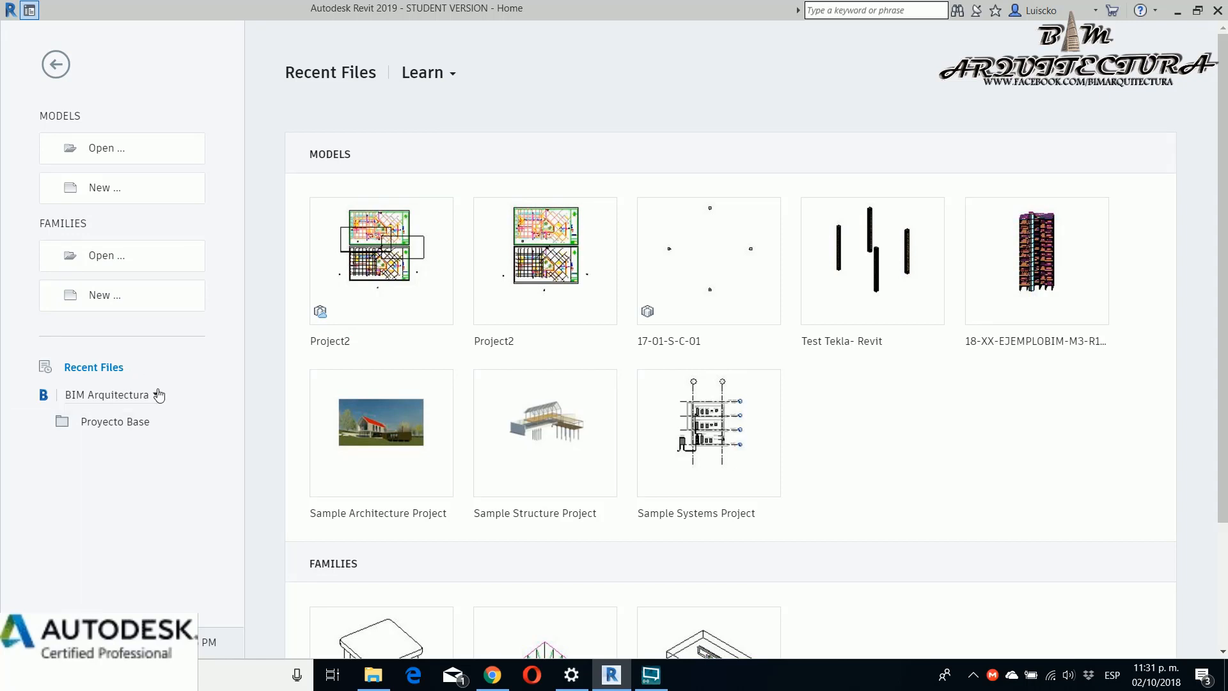
mouse_move(156, 399)
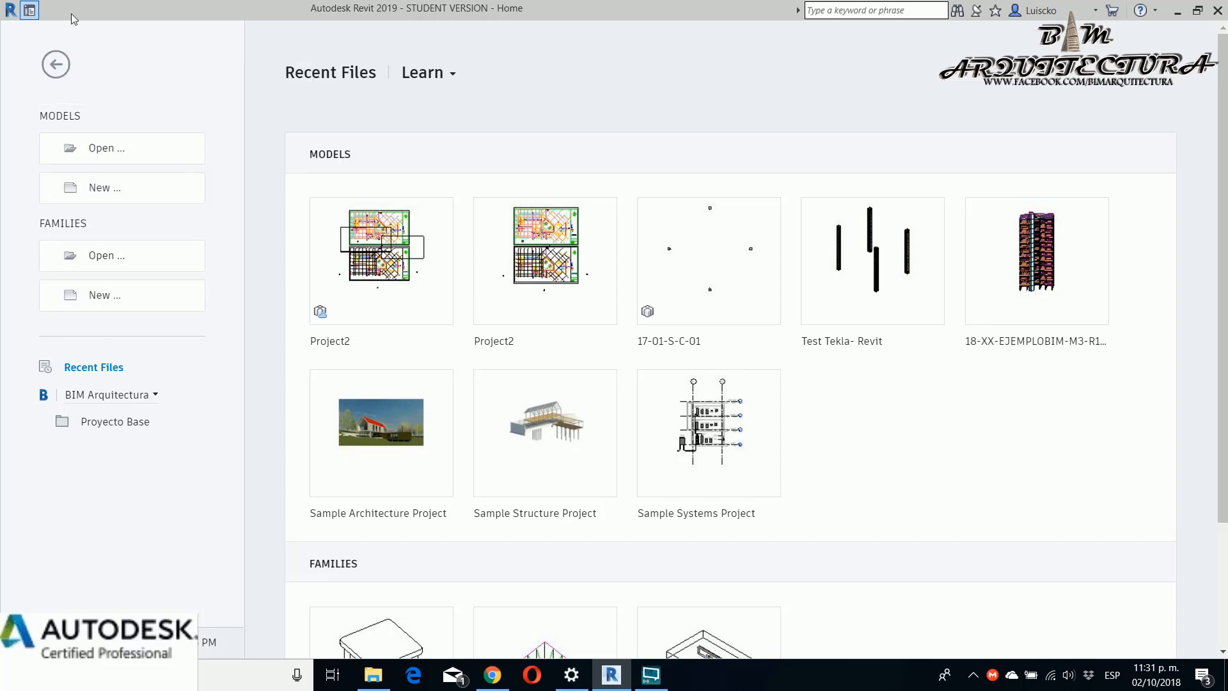
mouse_move(29, 10)
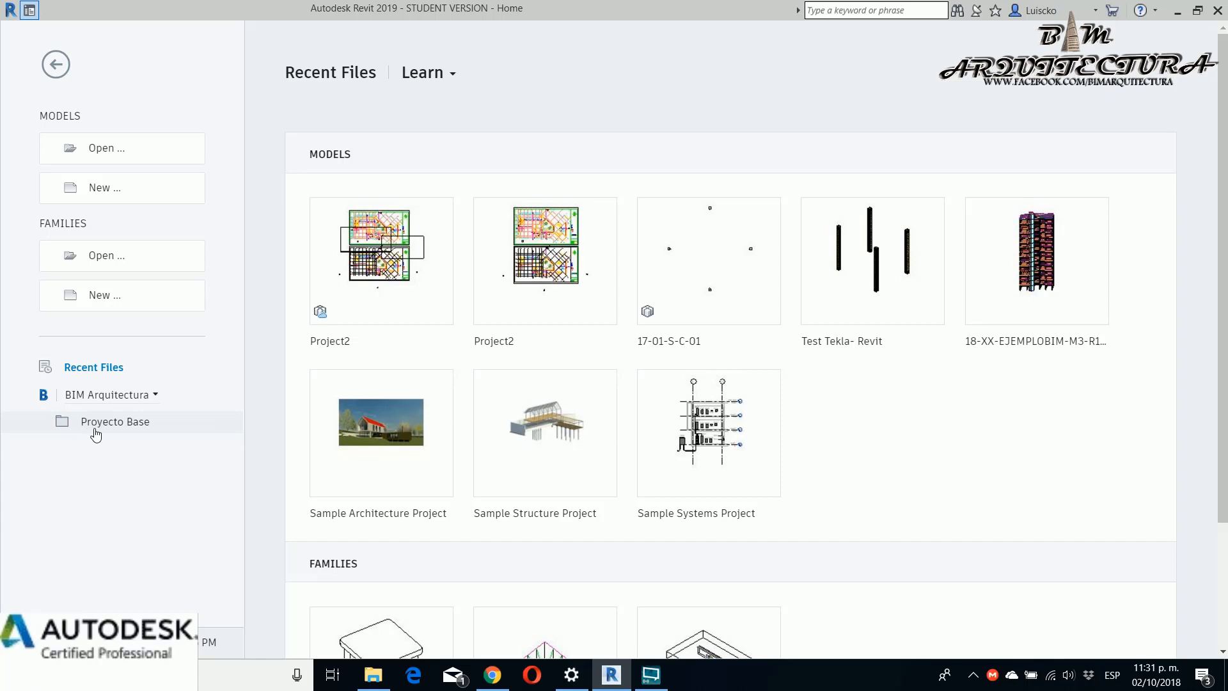
- Open the cloud Project2 model from Proyecto Base > BIM-Models, then switch to the browser
left_click(115, 421)
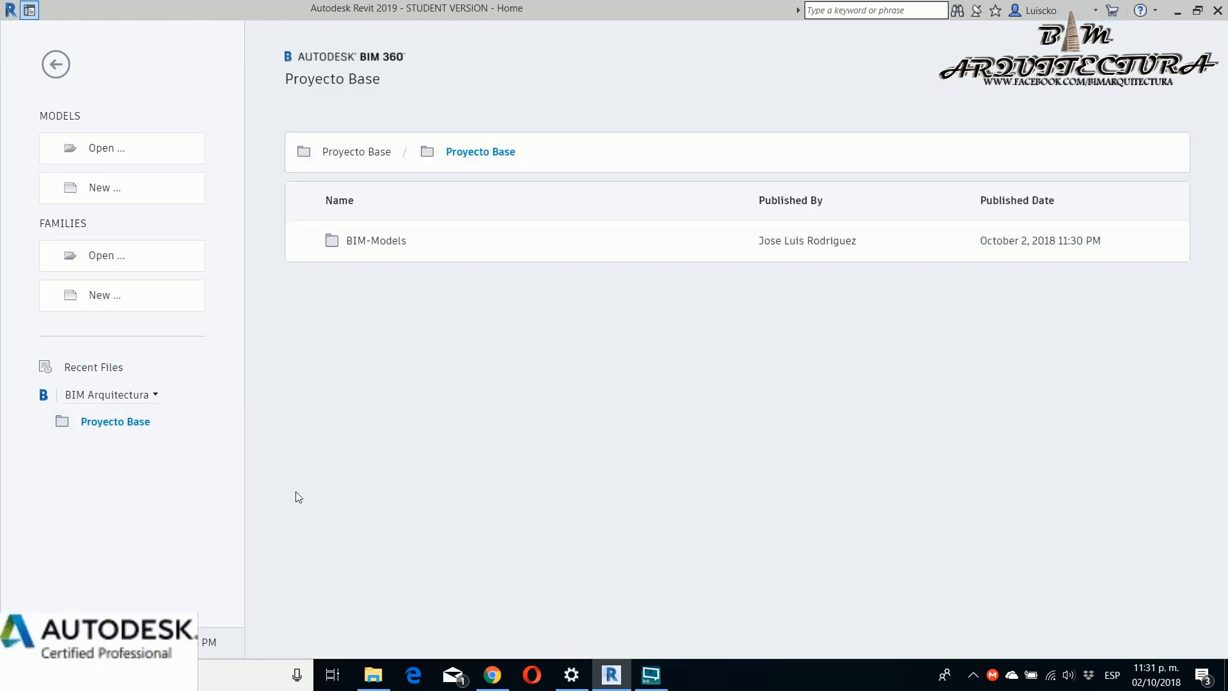
double_click(386, 240)
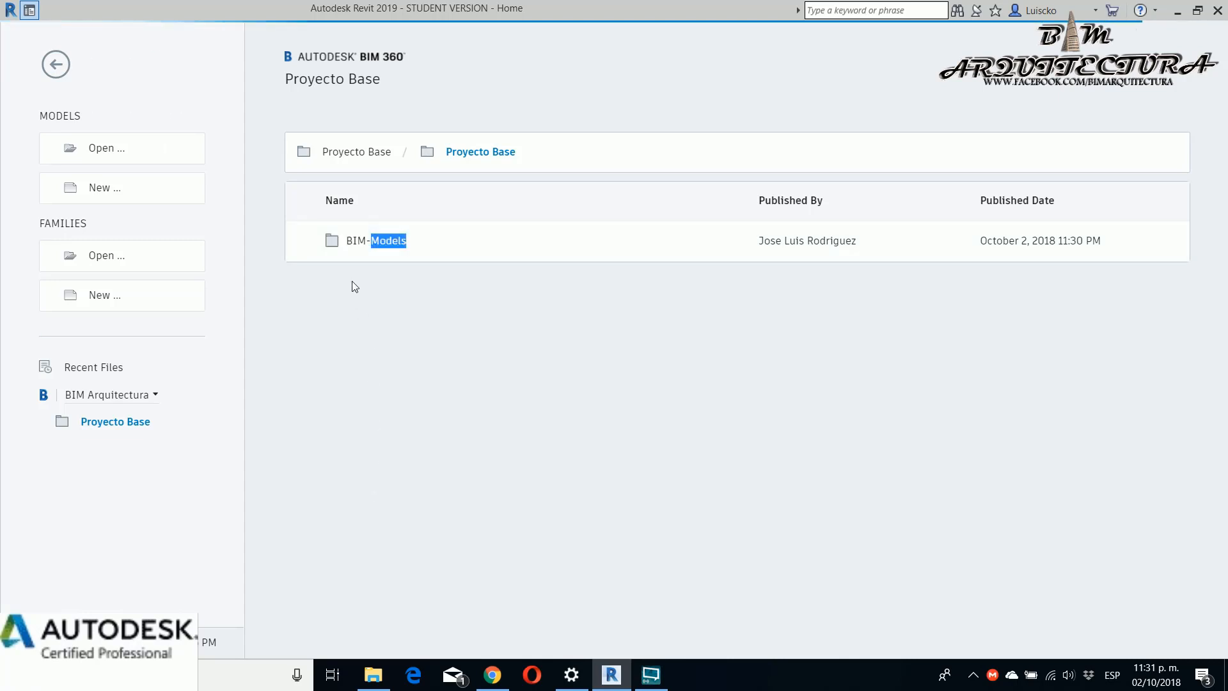
double_click(383, 241)
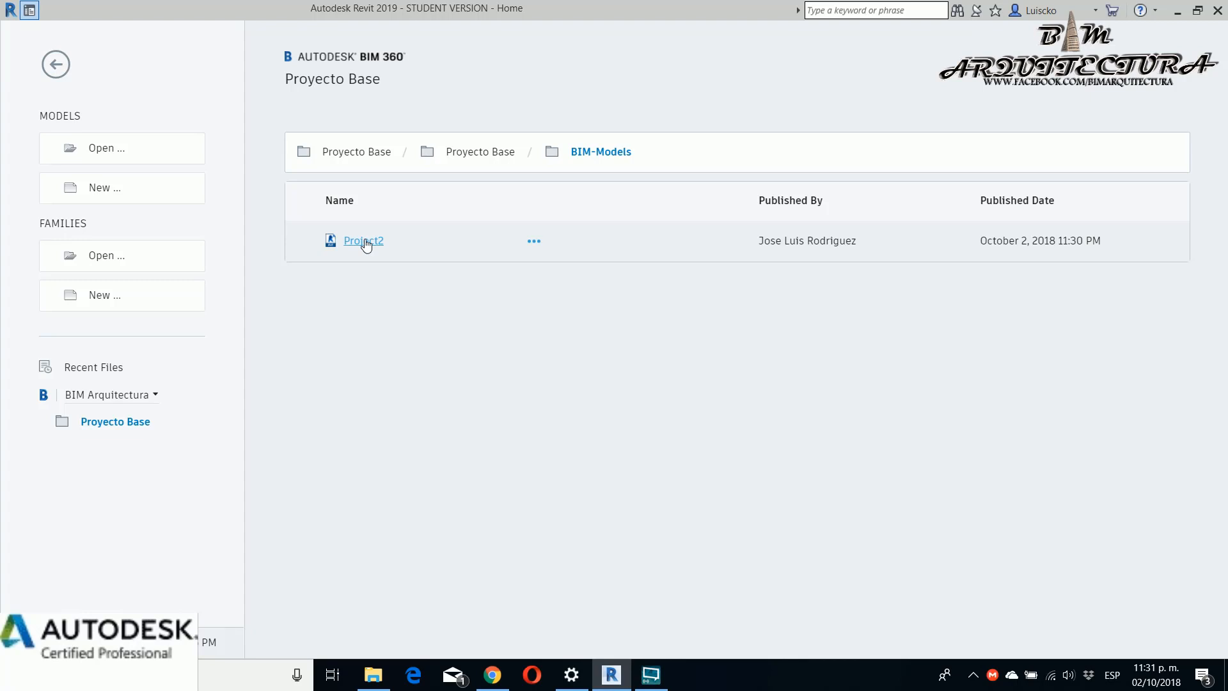
left_click(364, 240)
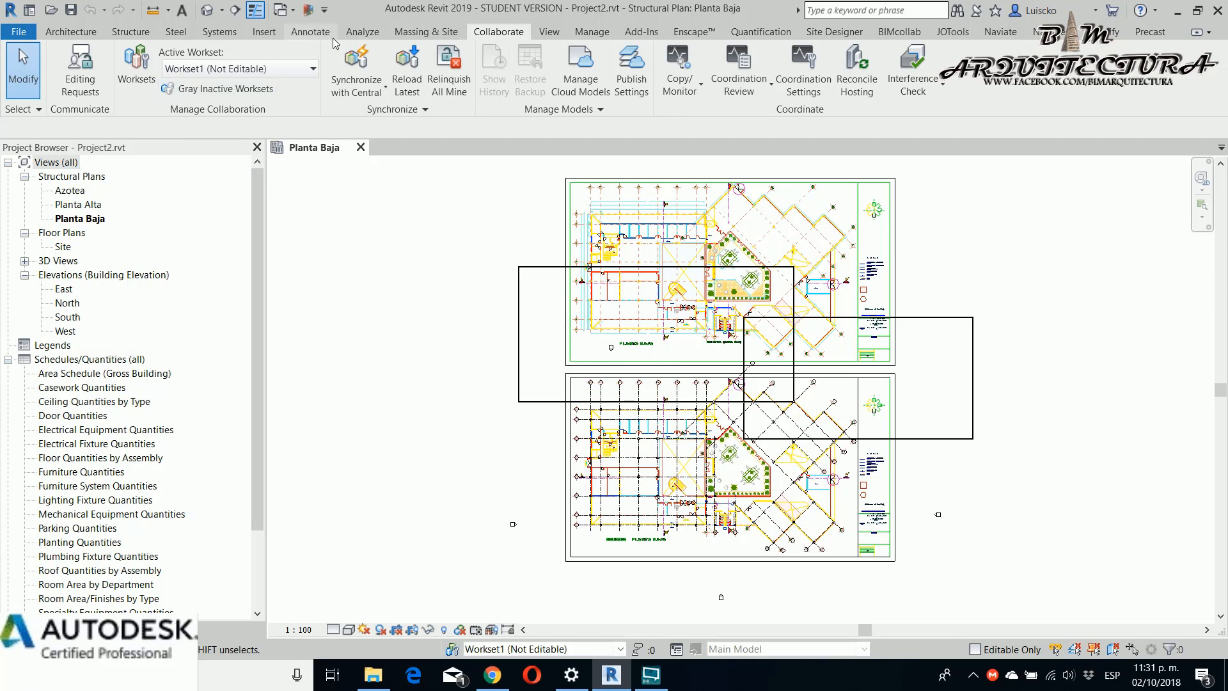
left_click(354, 67)
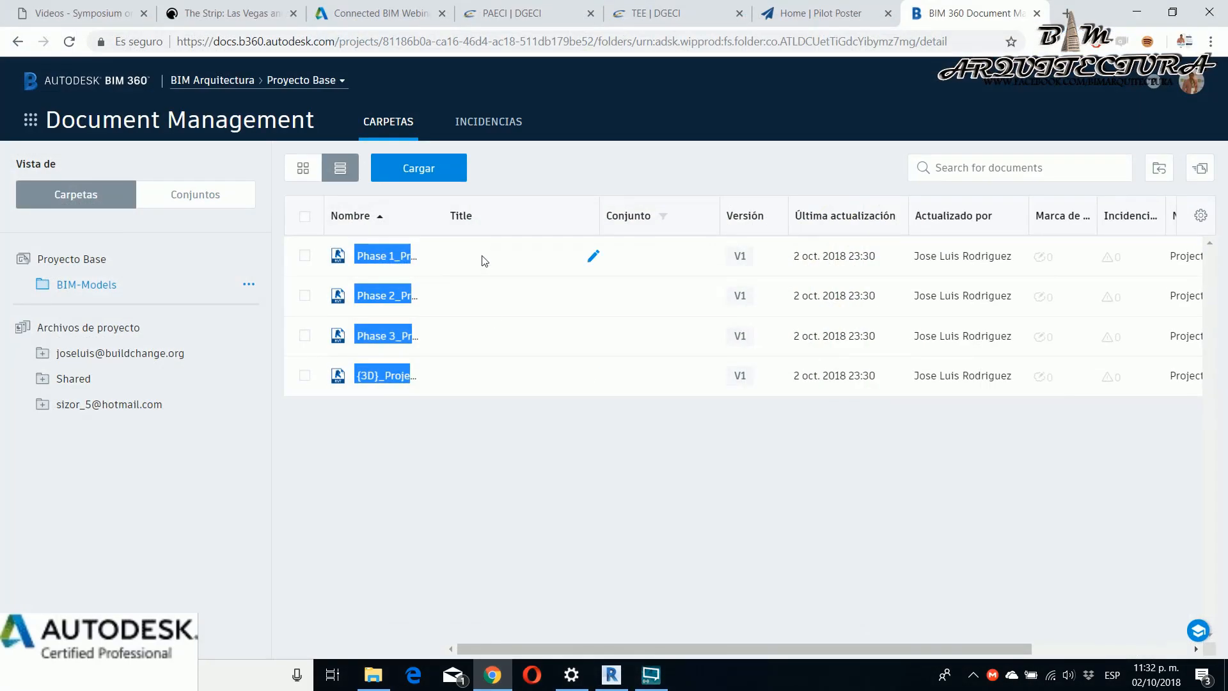
- Refresh the BIM-Models folder listing to review the four V1 published files
left_click(68, 41)
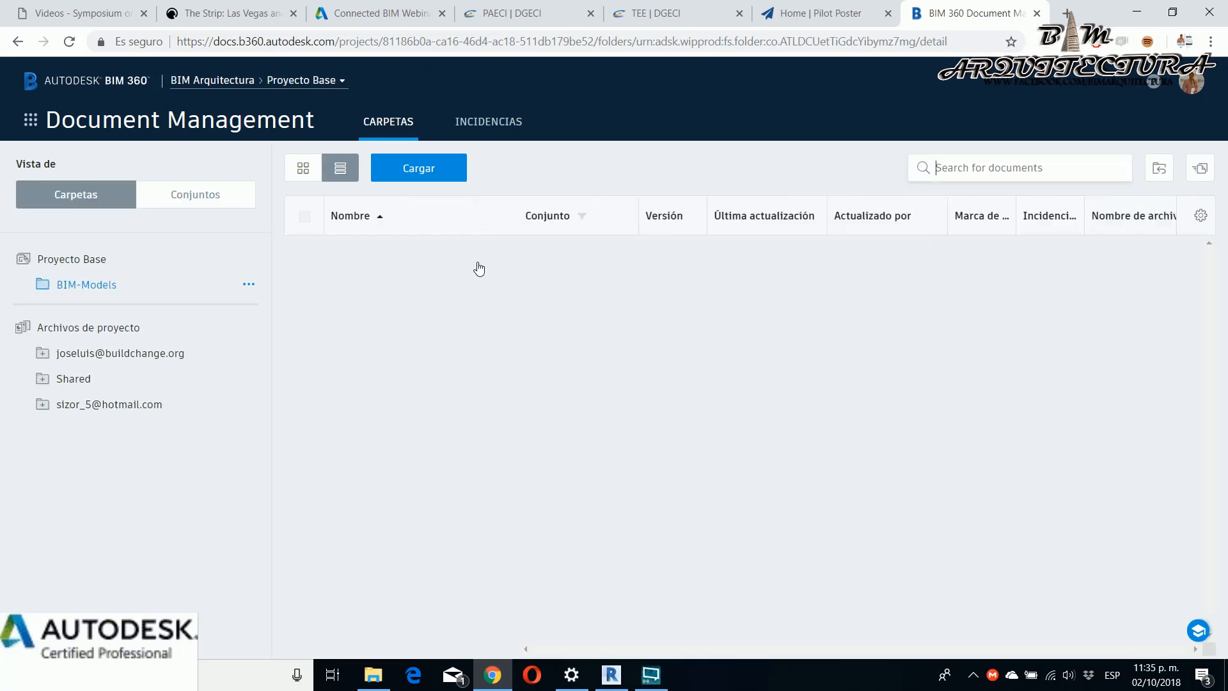
left_click(86, 284)
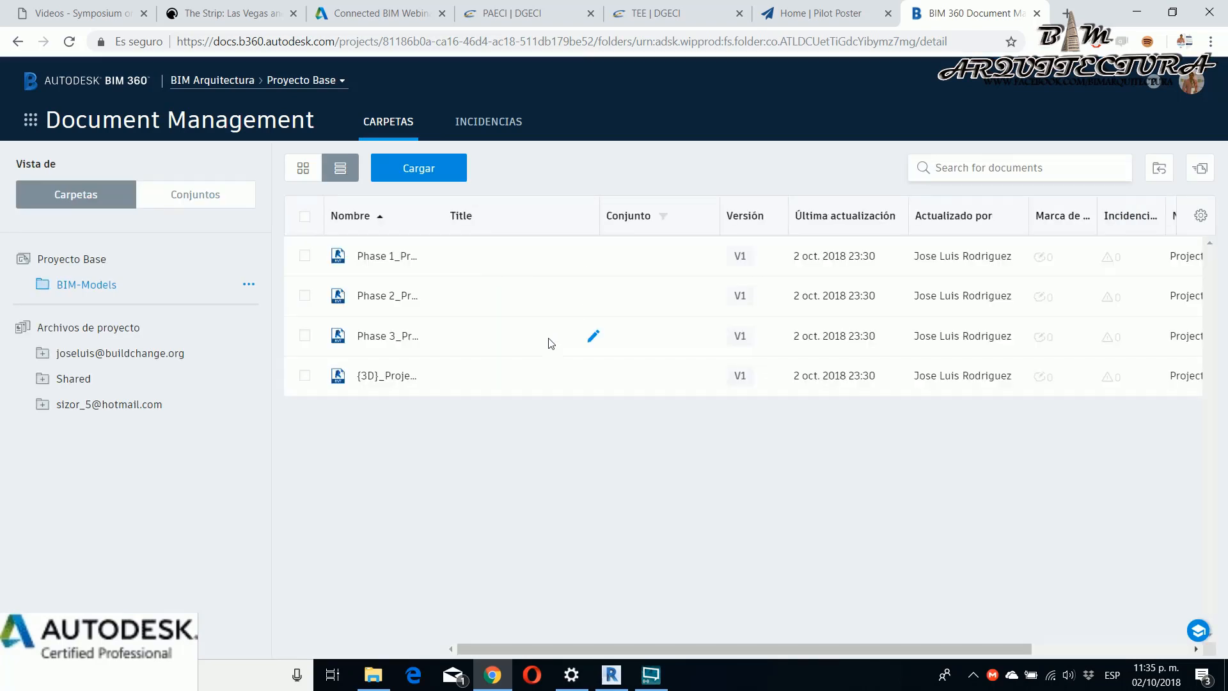
mouse_move(431, 319)
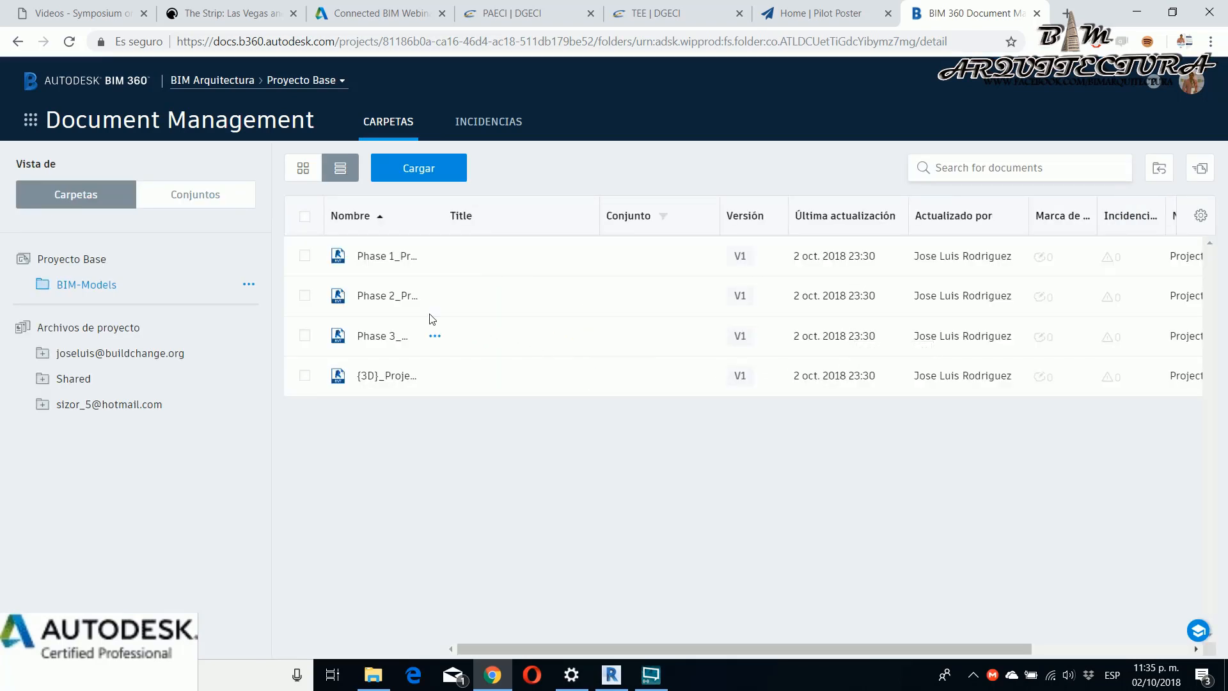
mouse_move(405, 362)
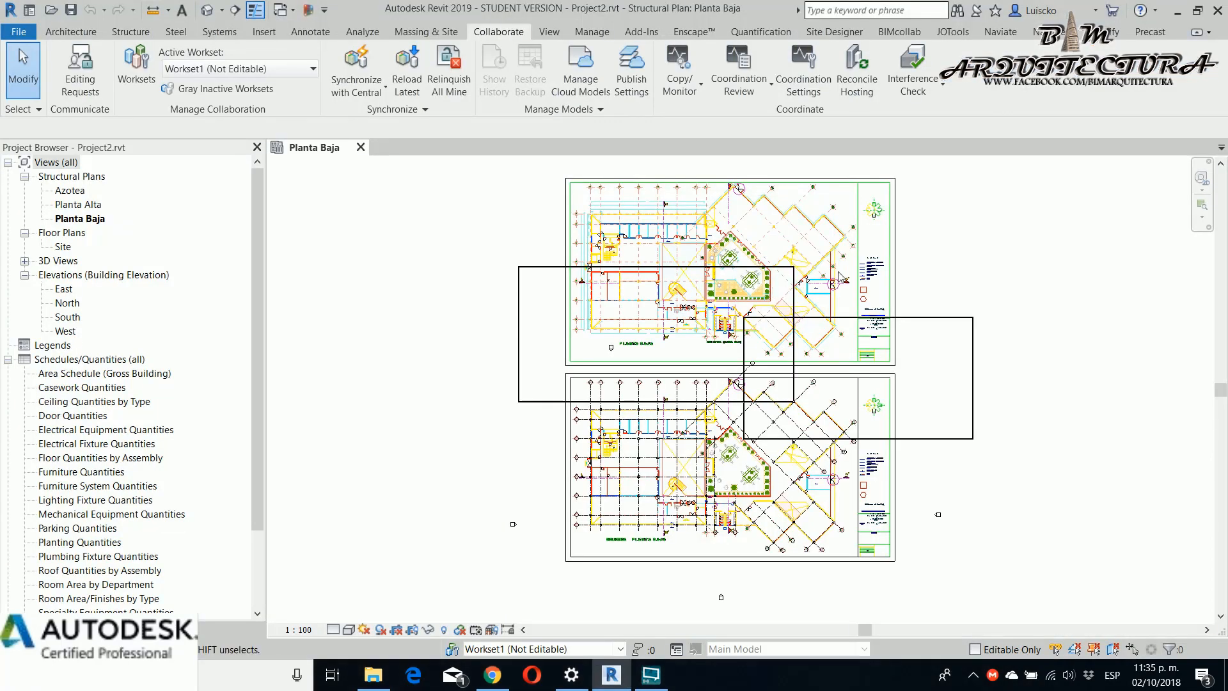
mouse_move(1176, 12)
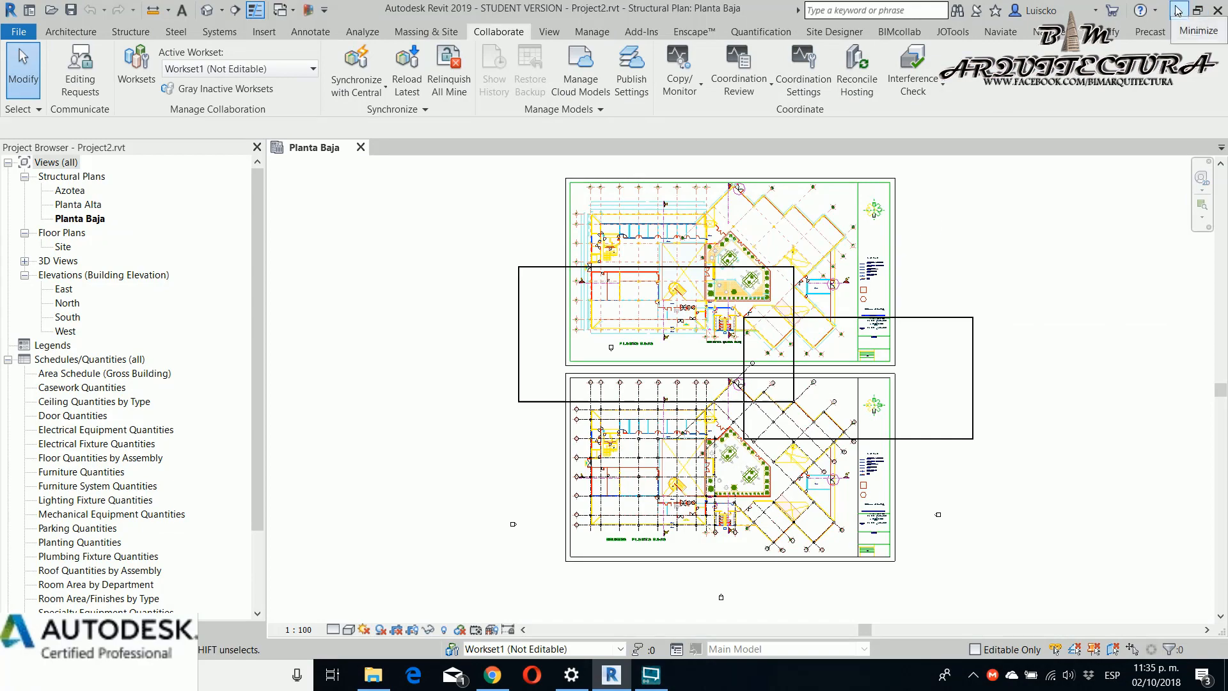